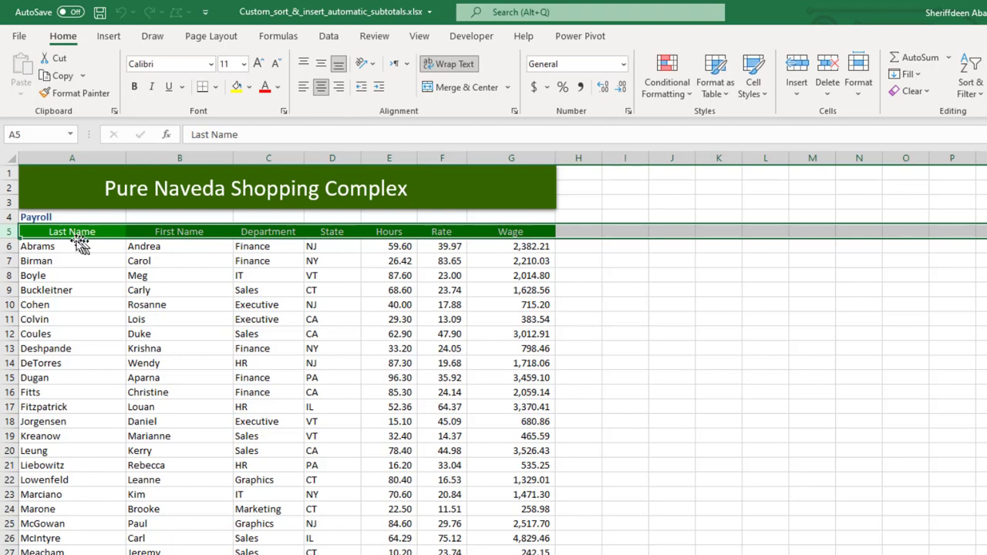
- Sort the payroll rows A to Z by Department, grouping Executive, Finance, Graphics, HR and IT
click(71, 246)
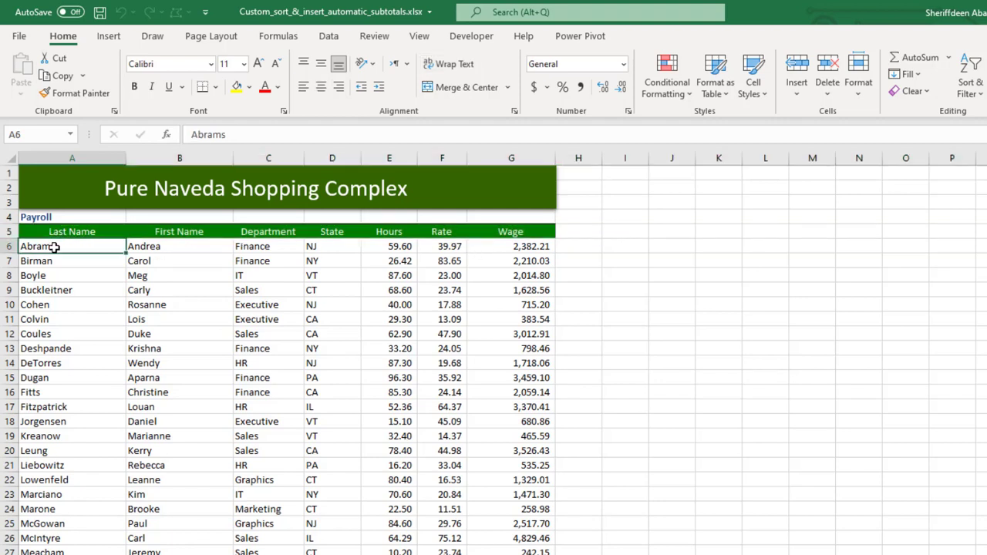
mouse_move(239, 280)
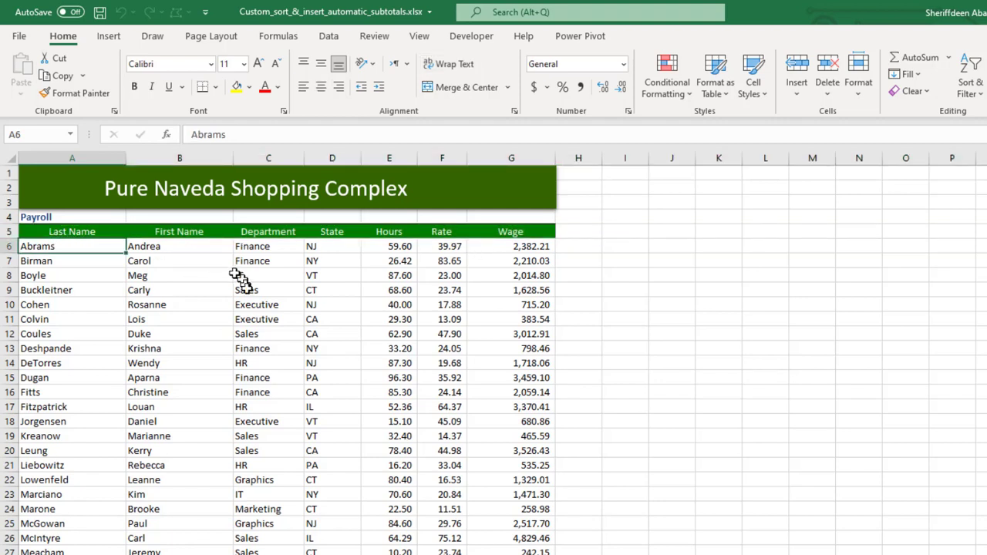
click(268, 290)
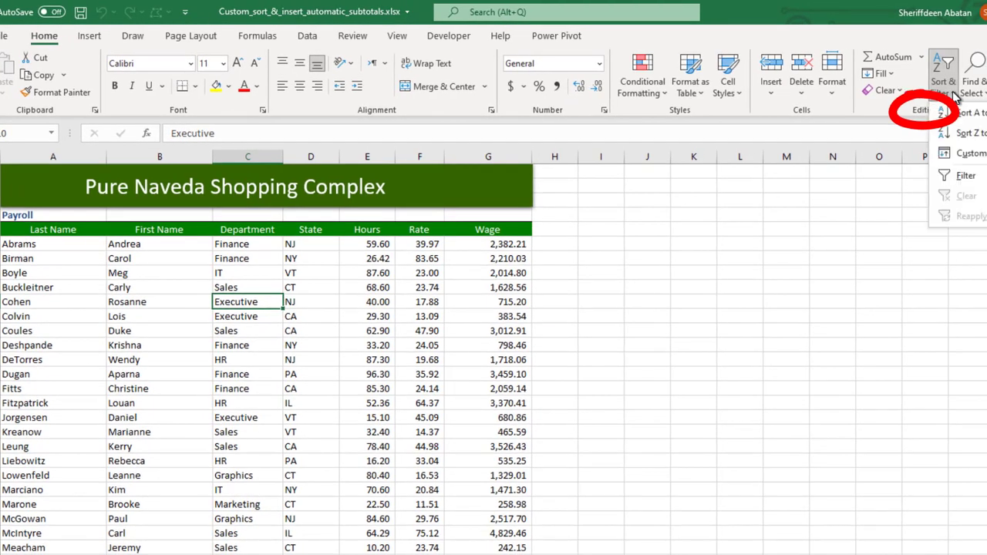
mouse_move(972, 120)
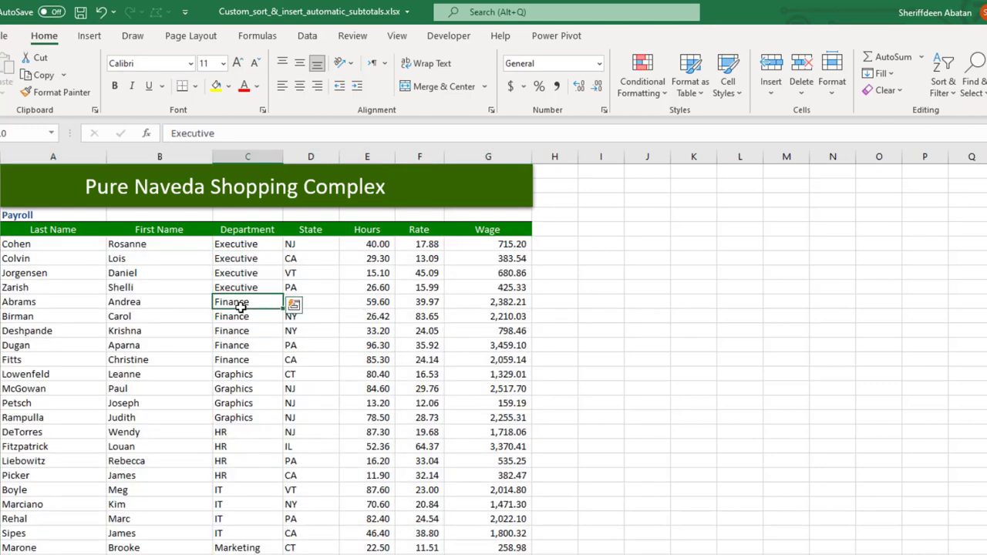
drag(247, 301, 247, 359)
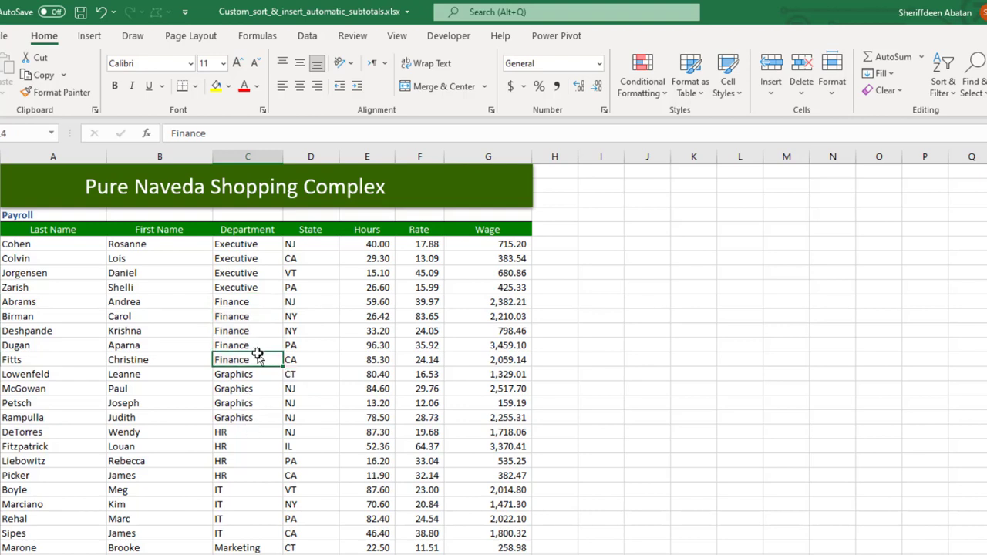
click(310, 330)
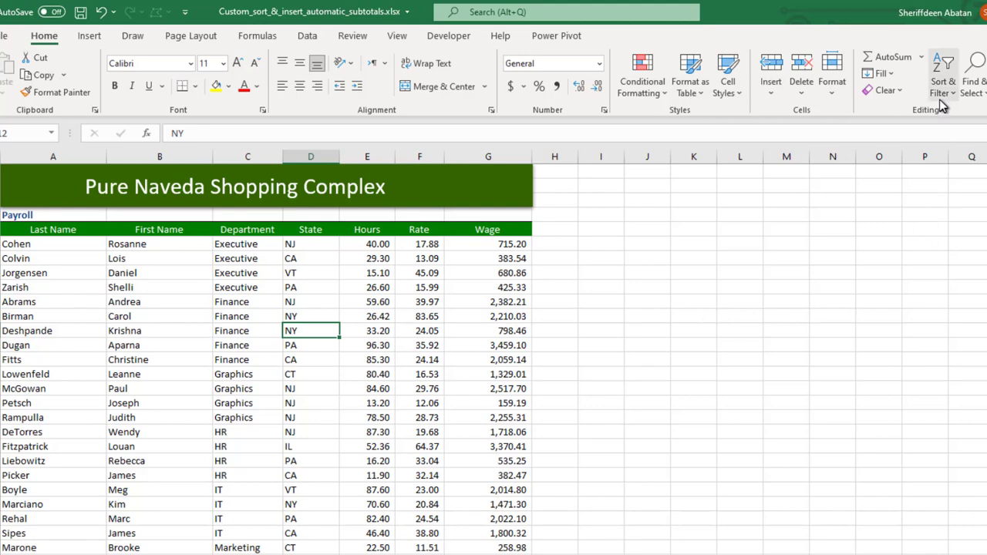
- Sort the payroll rows by Hours, smallest to largest, starting from 10.20
click(942, 73)
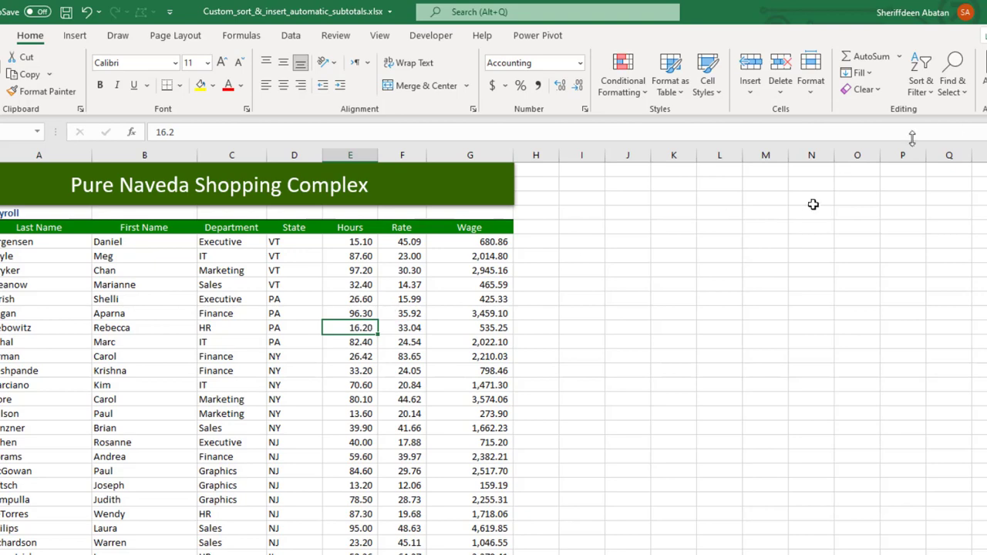
click(920, 74)
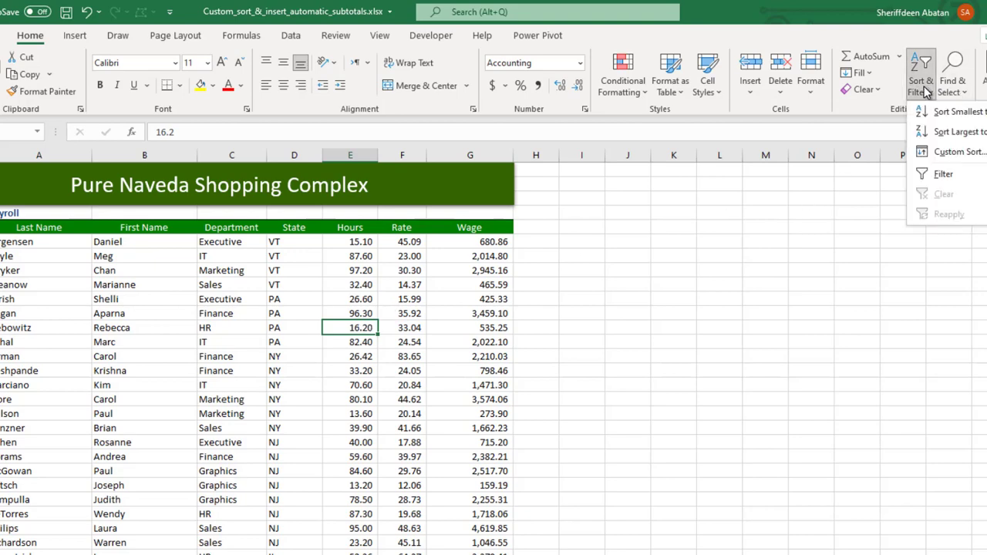
mouse_move(956, 111)
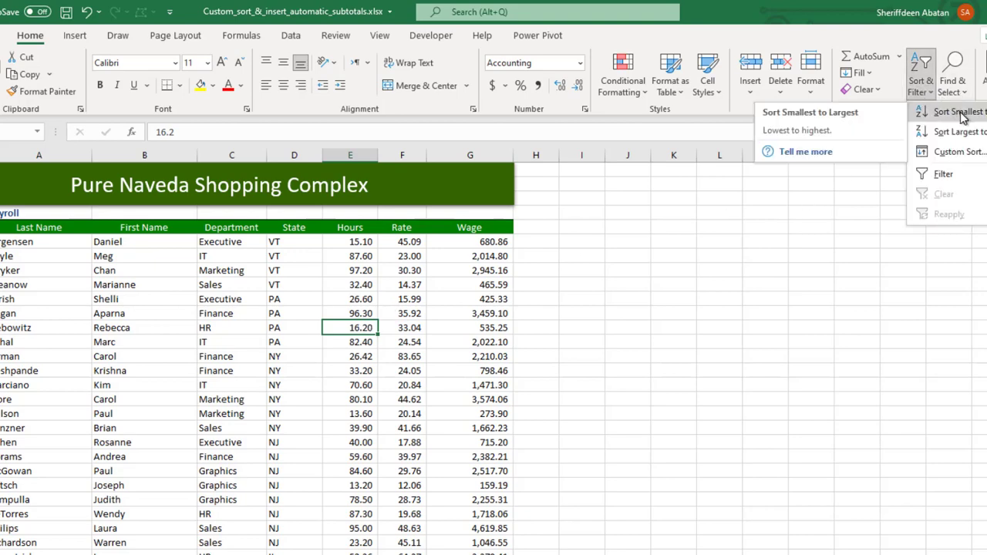
click(956, 112)
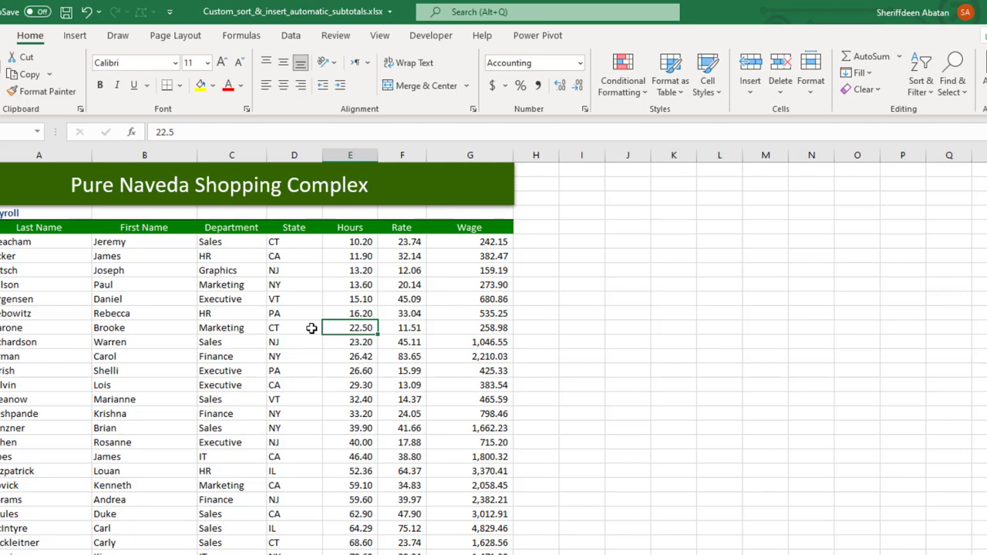
mouse_move(315, 314)
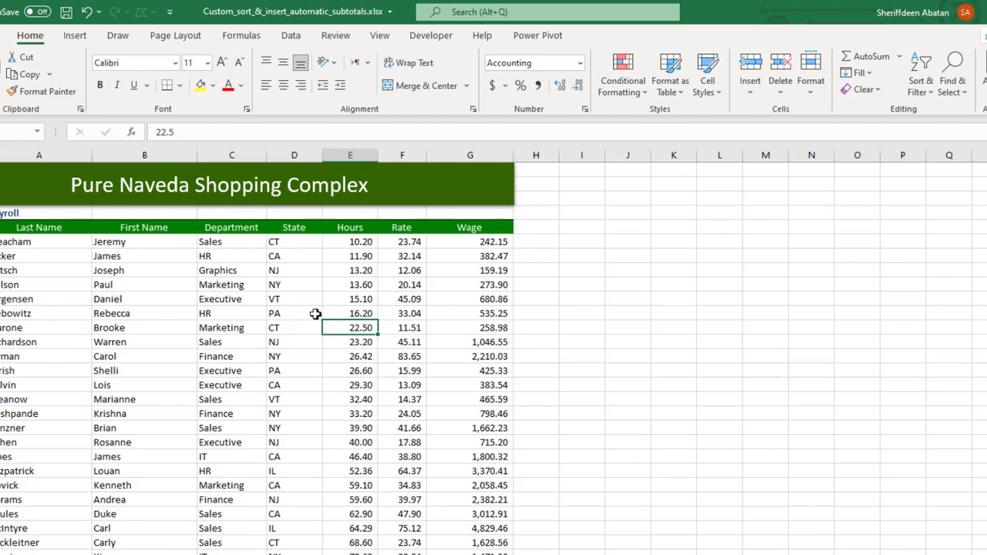
- Select Department, State and Last Name cells, then bring up the Sort & Filter choices
click(231, 299)
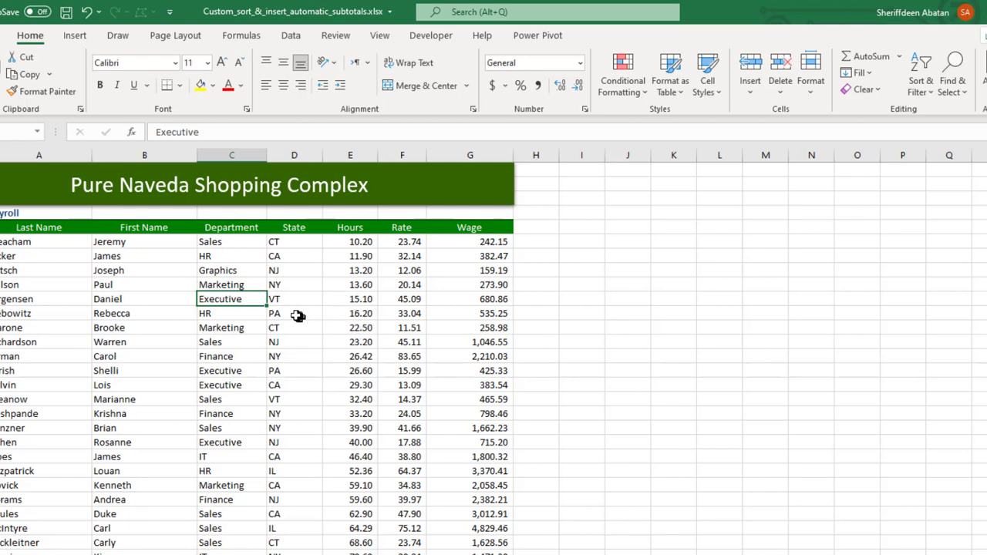
click(293, 313)
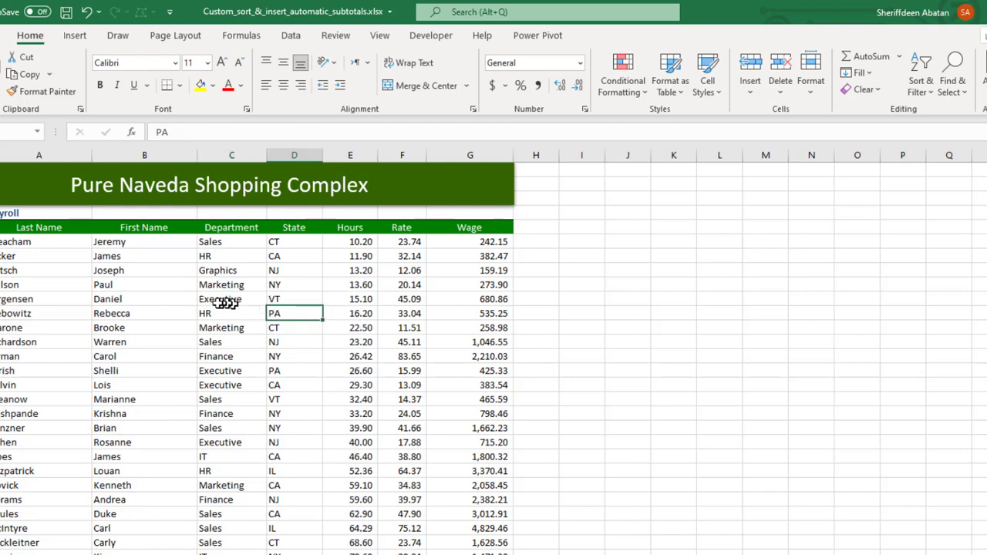
click(39, 327)
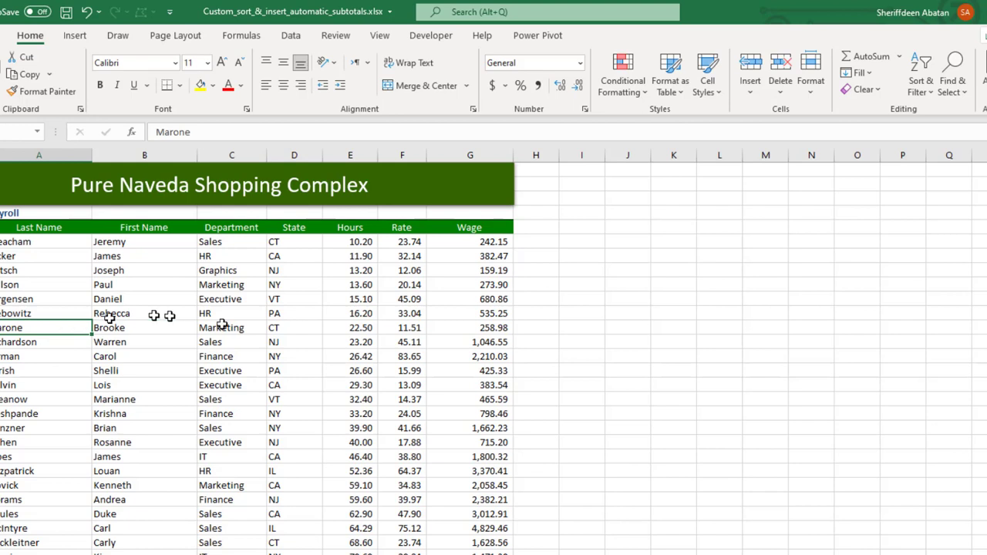
click(231, 327)
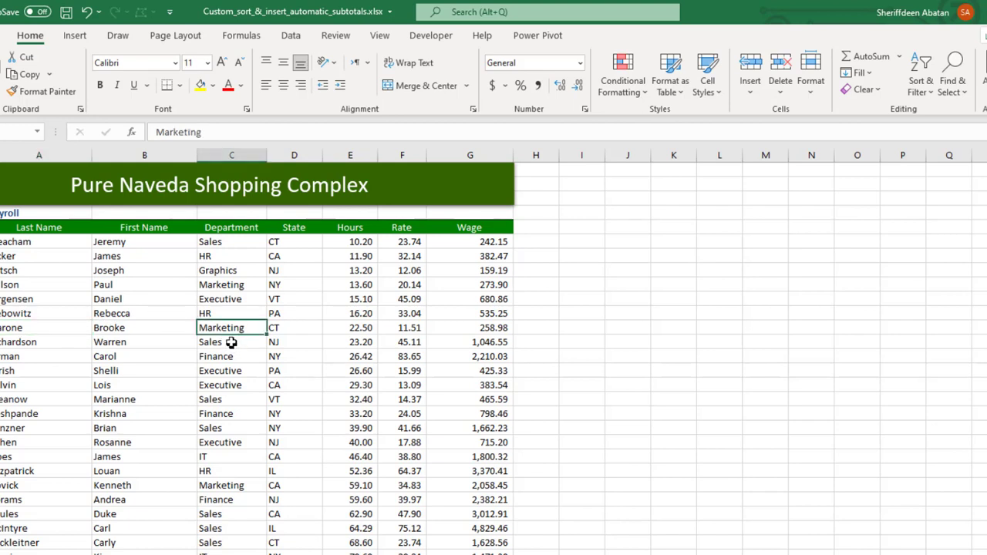
click(231, 342)
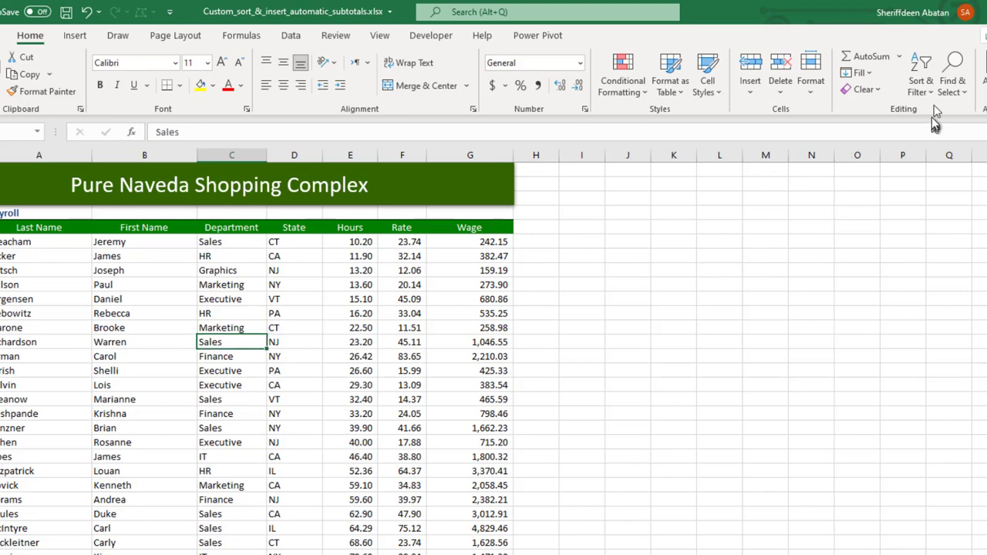
click(920, 73)
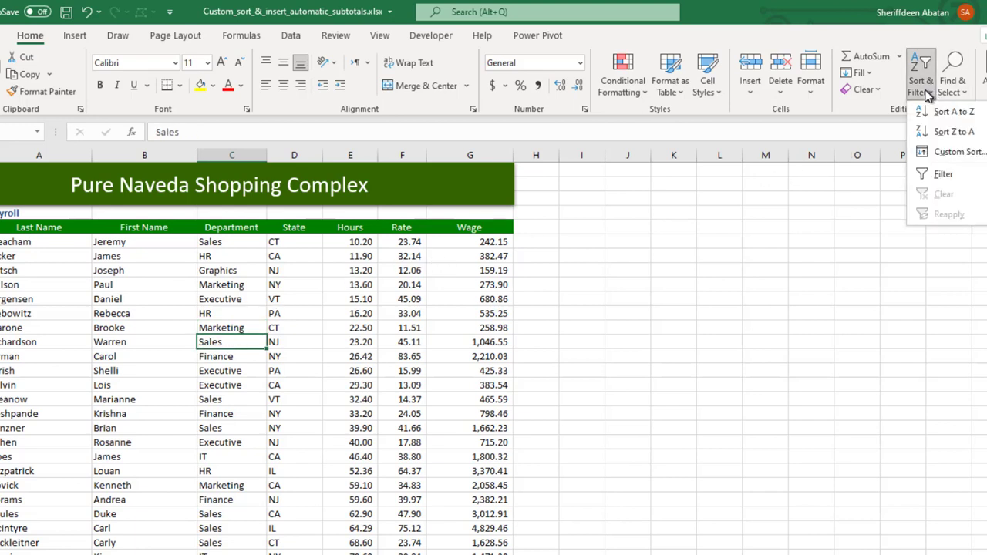
mouse_move(956, 151)
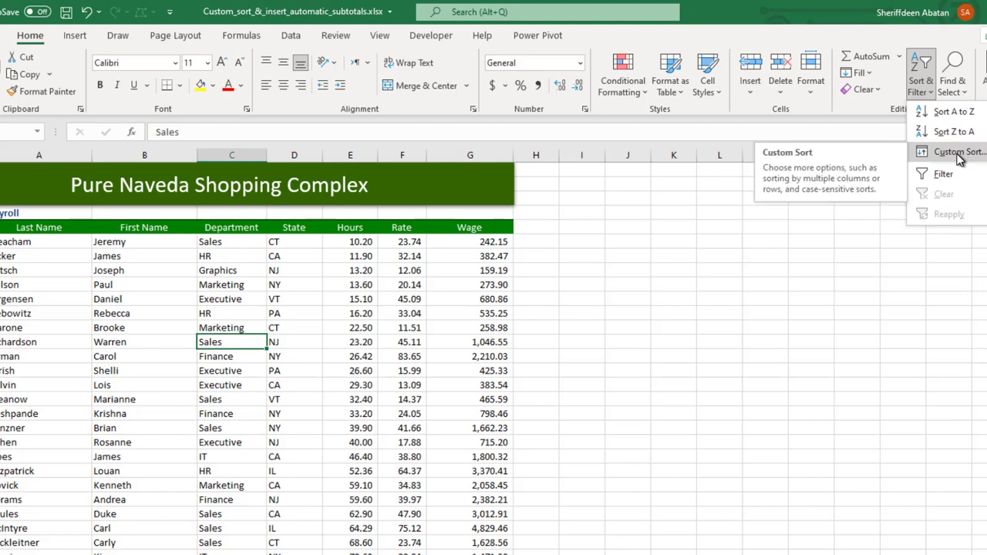
- Define a custom sort by State, then Department, then Last Name, all A to Z
click(956, 152)
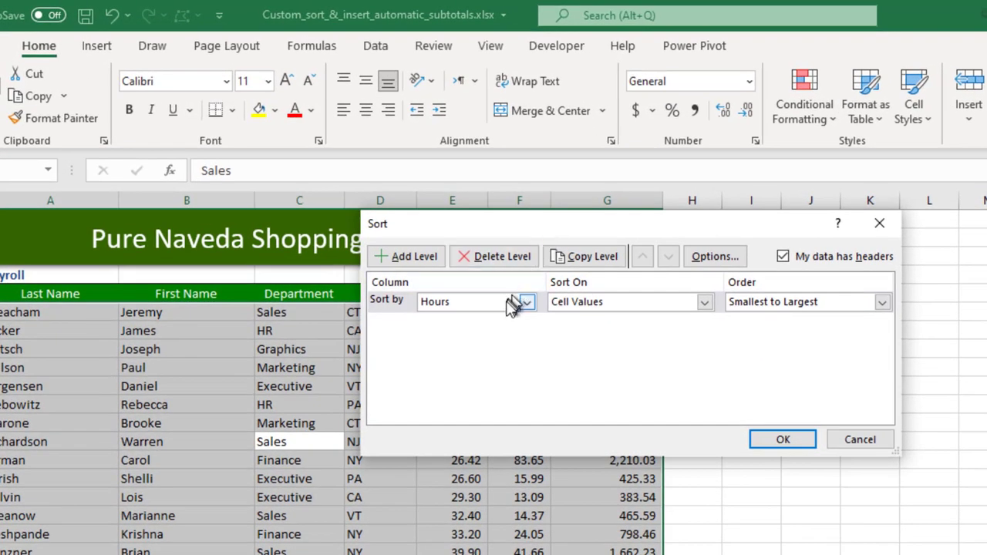
mouse_move(535, 312)
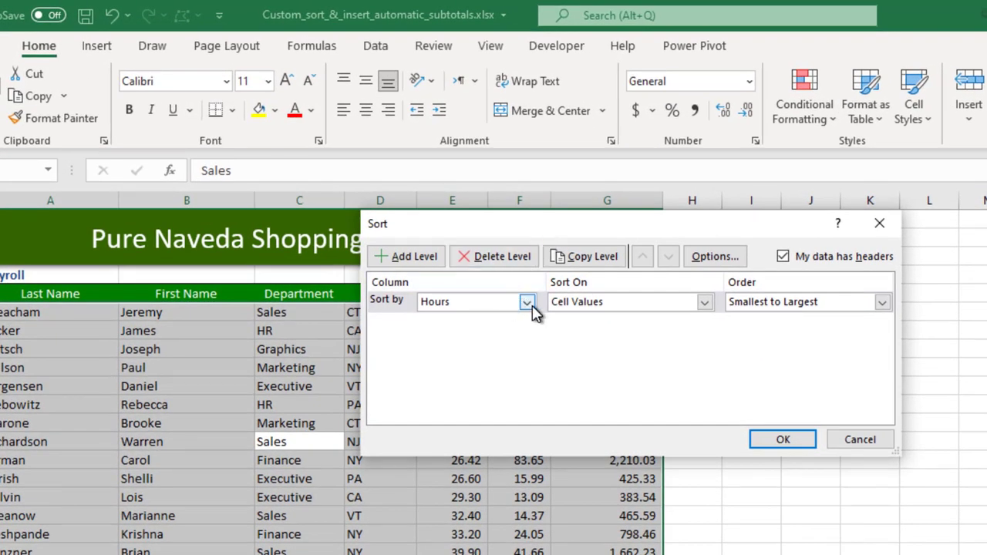
click(527, 302)
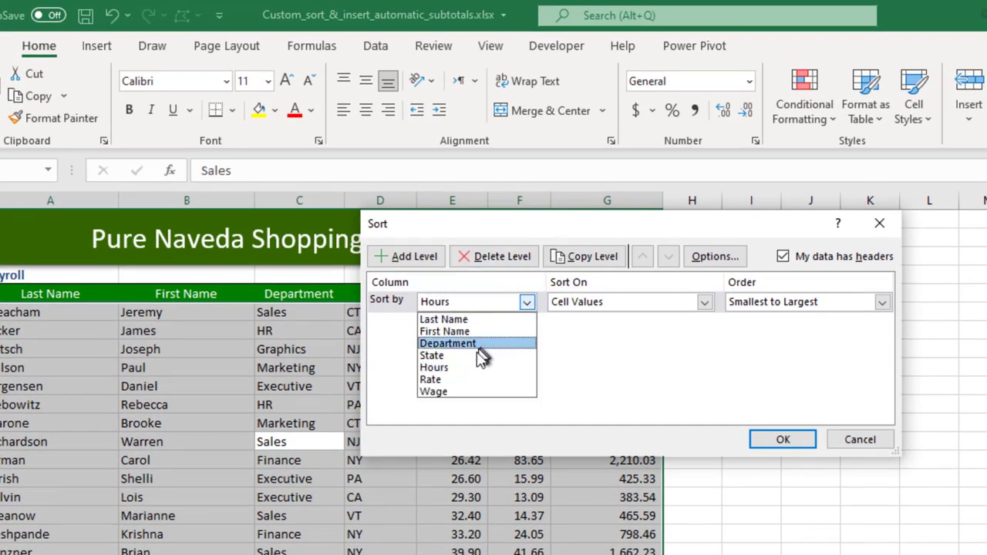
click(432, 355)
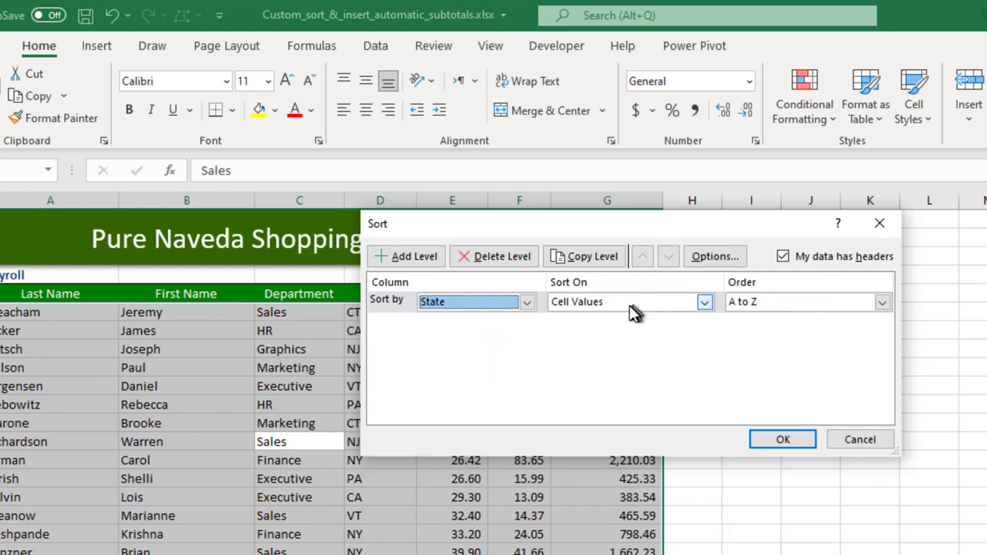
mouse_move(738, 307)
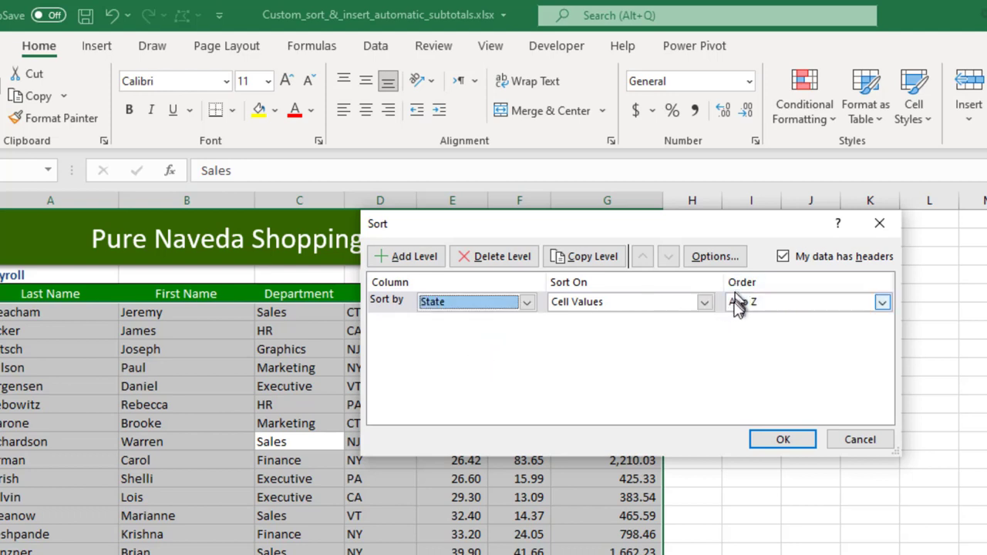
mouse_move(775, 313)
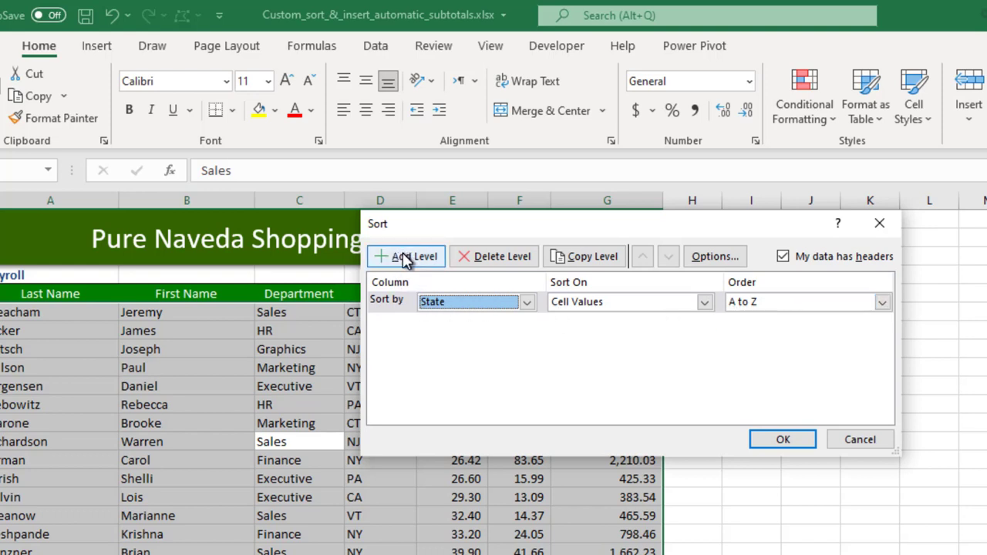
click(406, 256)
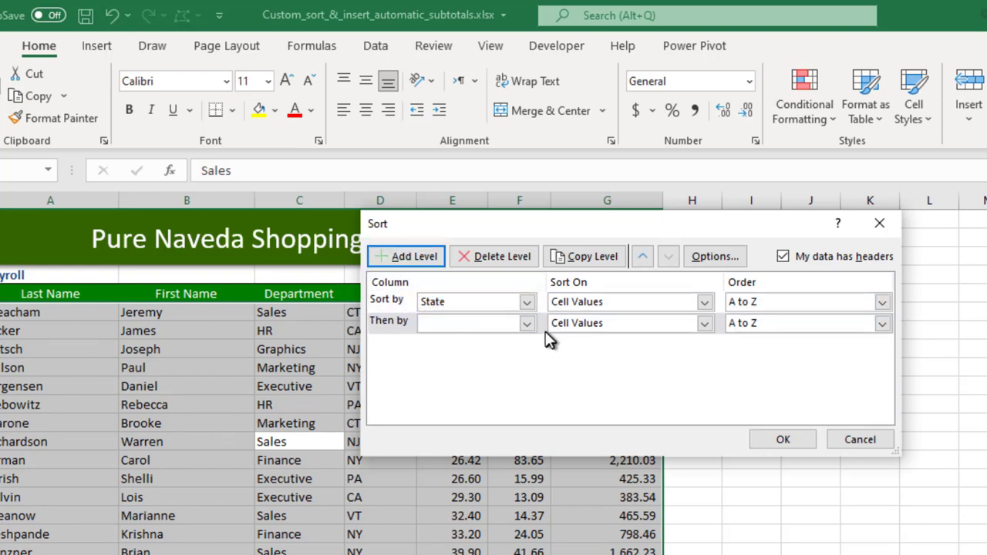
click(527, 323)
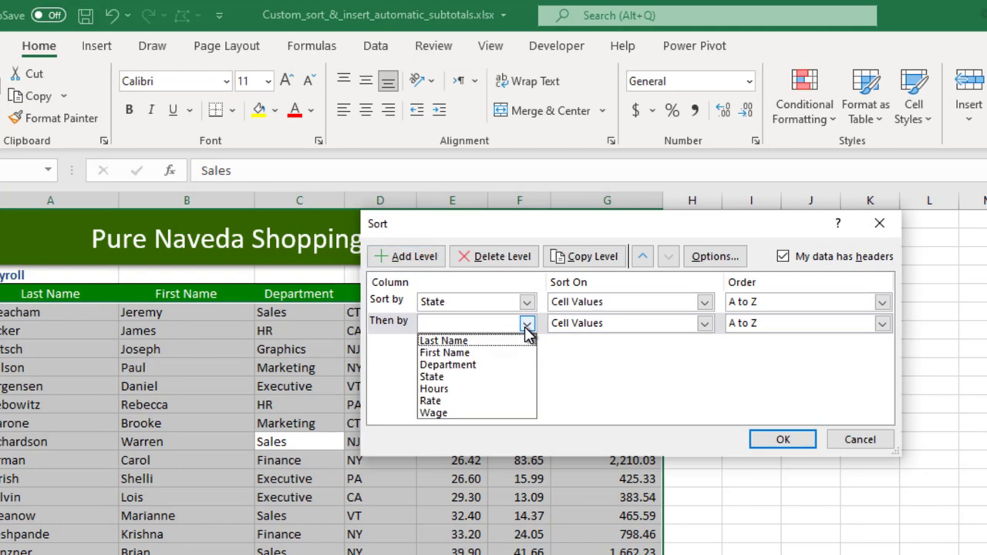
click(447, 364)
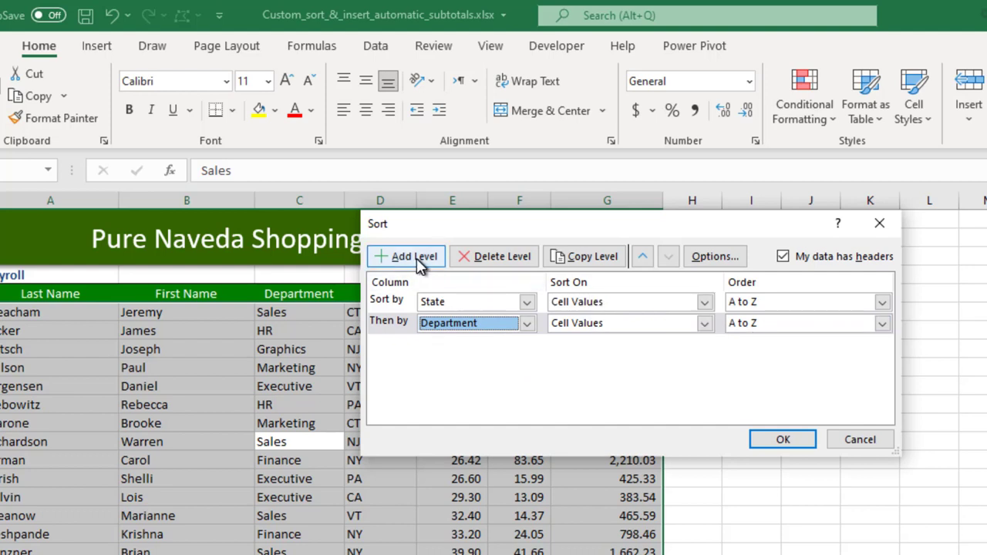
click(406, 256)
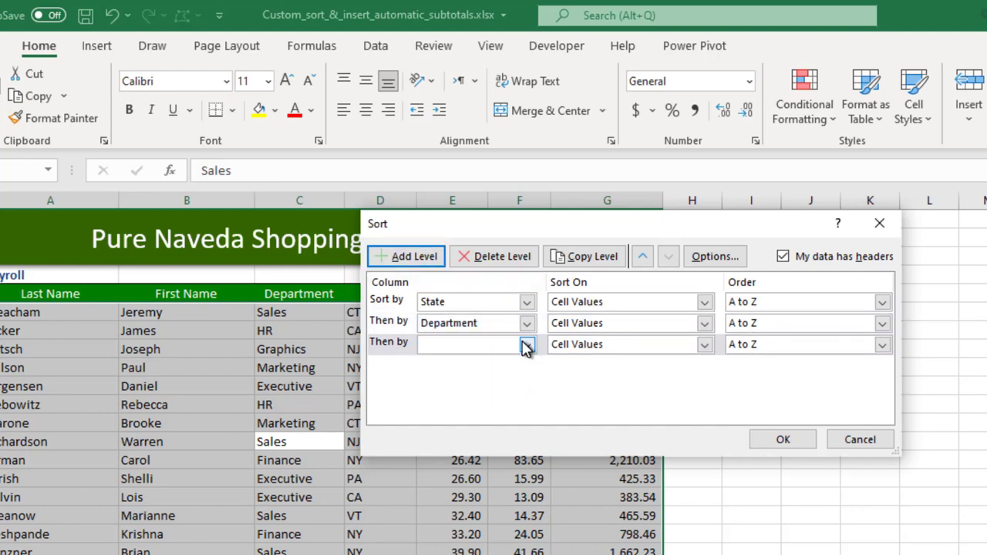
click(527, 345)
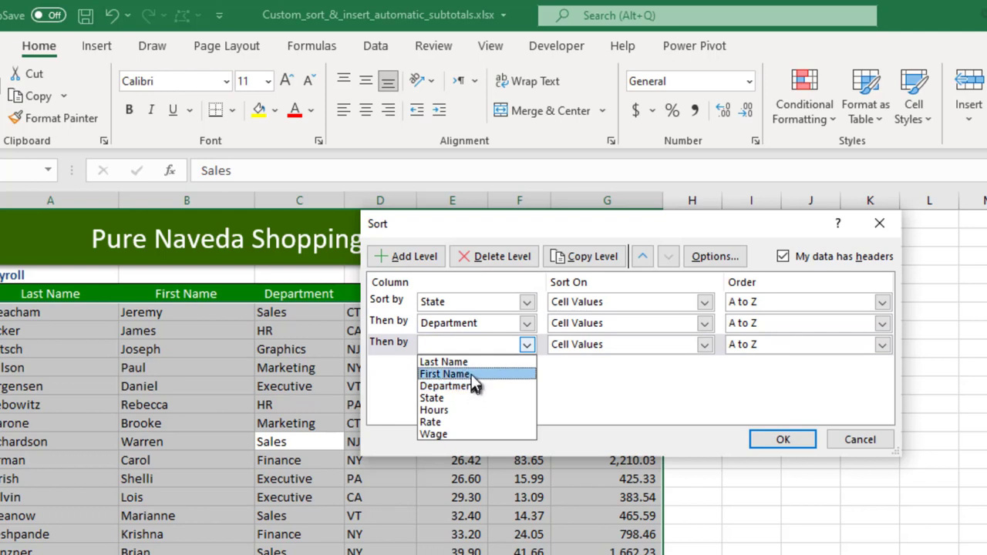
click(443, 361)
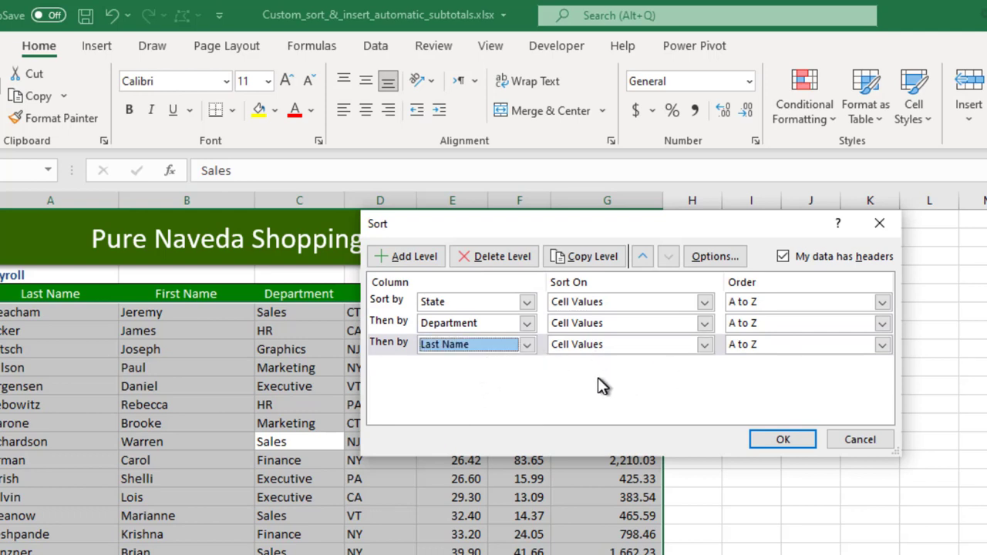
mouse_move(466, 366)
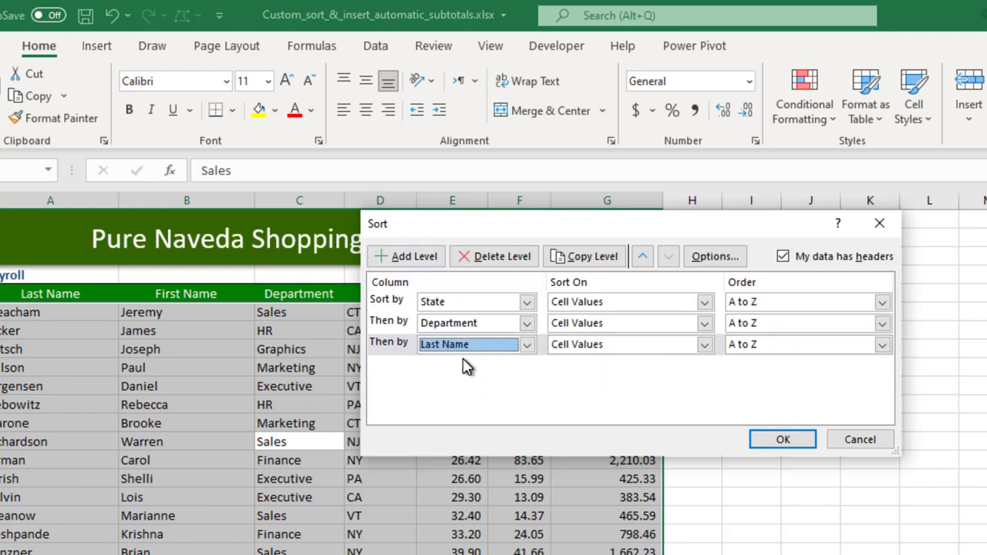
mouse_move(434, 278)
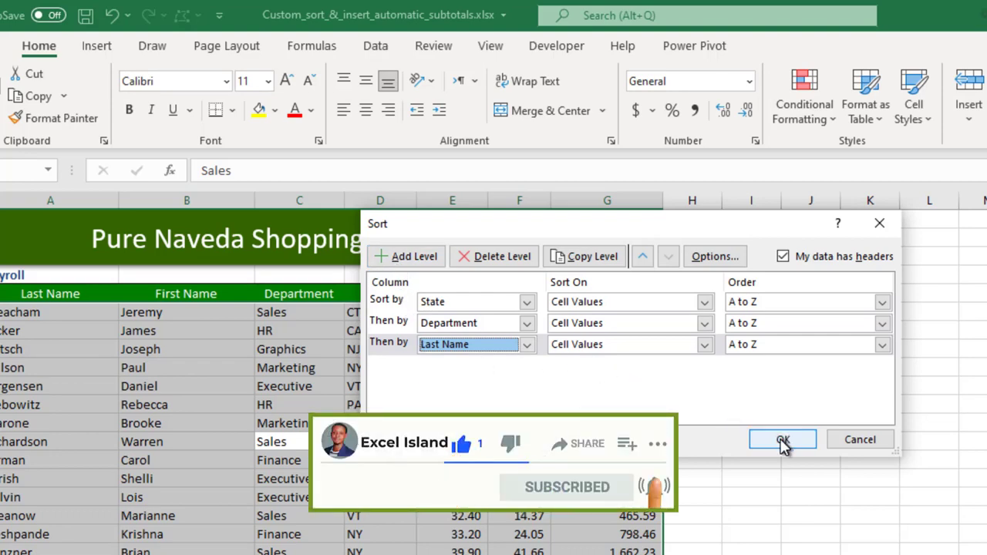
- Apply the three-level sort and highlight the CA state block and its departments
click(781, 438)
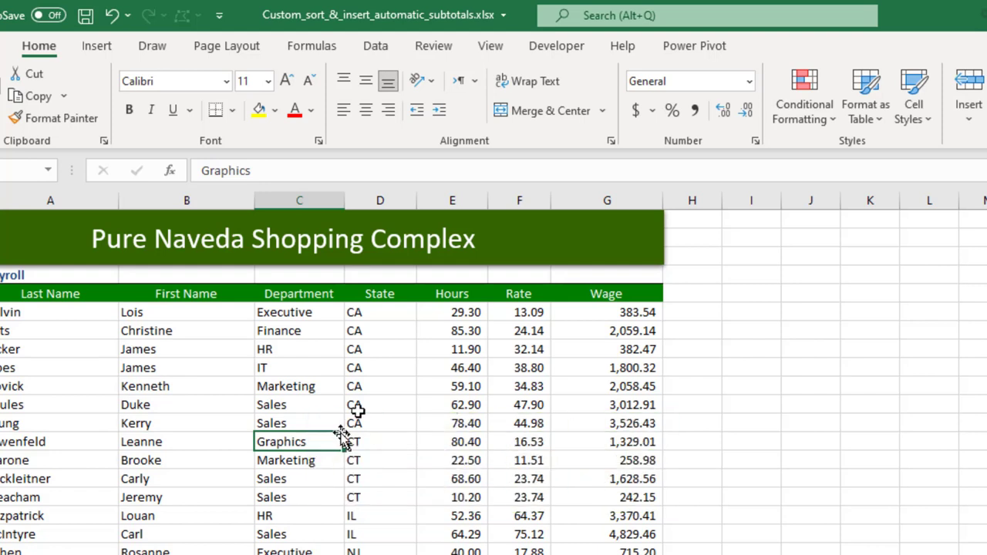
mouse_move(382, 312)
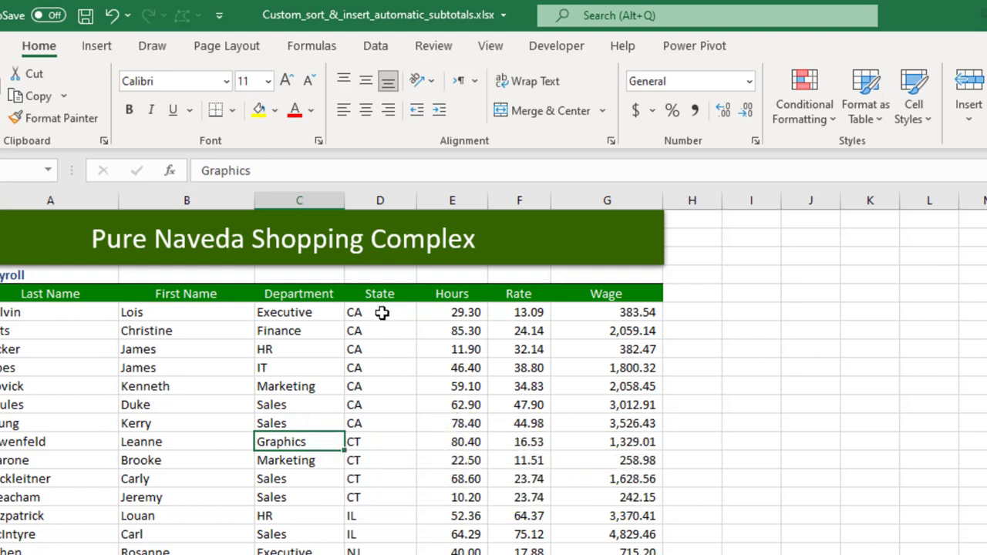
drag(379, 313, 390, 405)
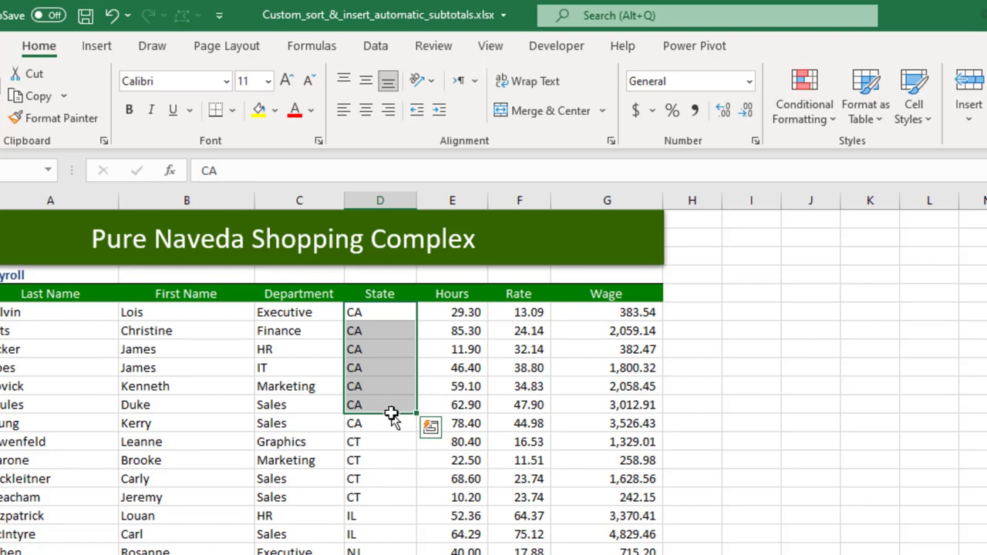
mouse_move(286, 317)
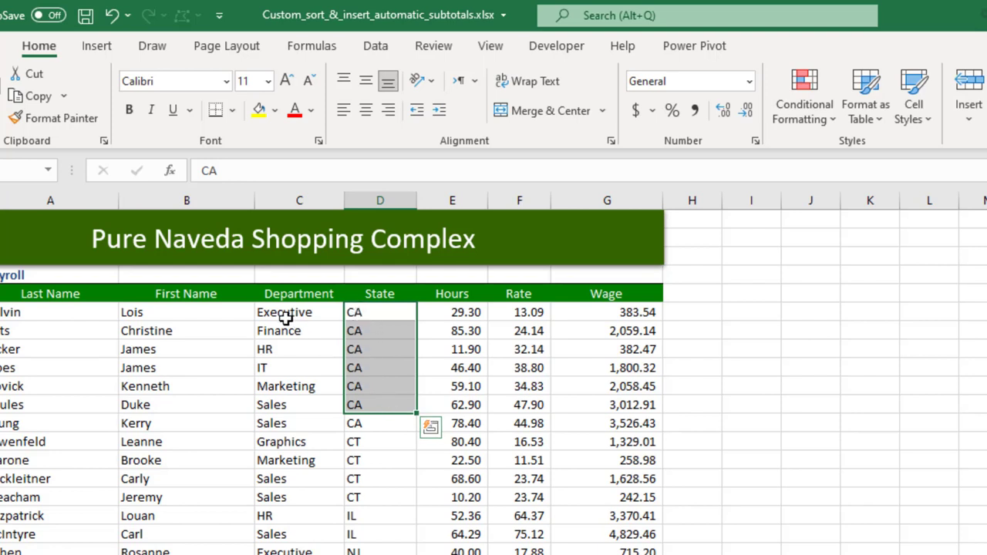
click(300, 312)
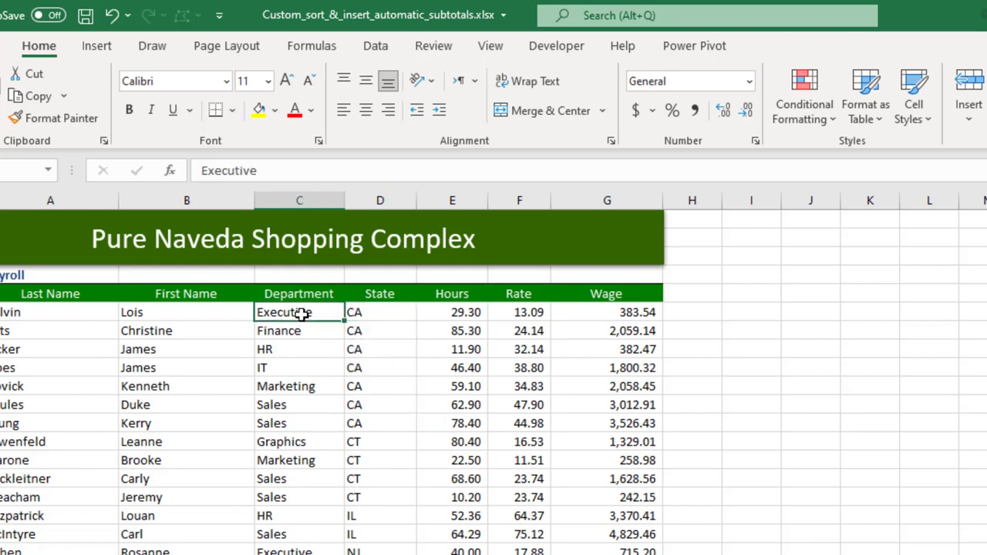
mouse_move(54, 313)
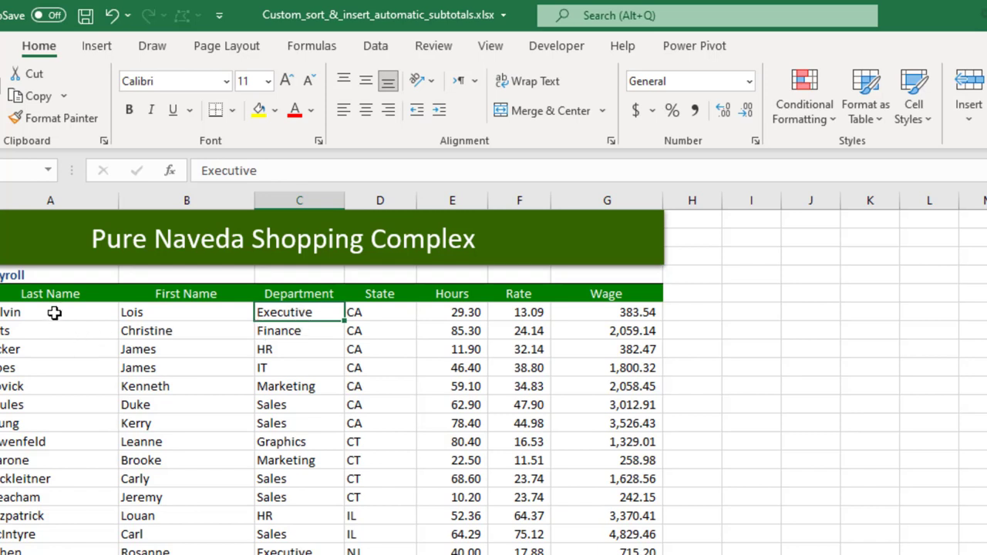
click(50, 313)
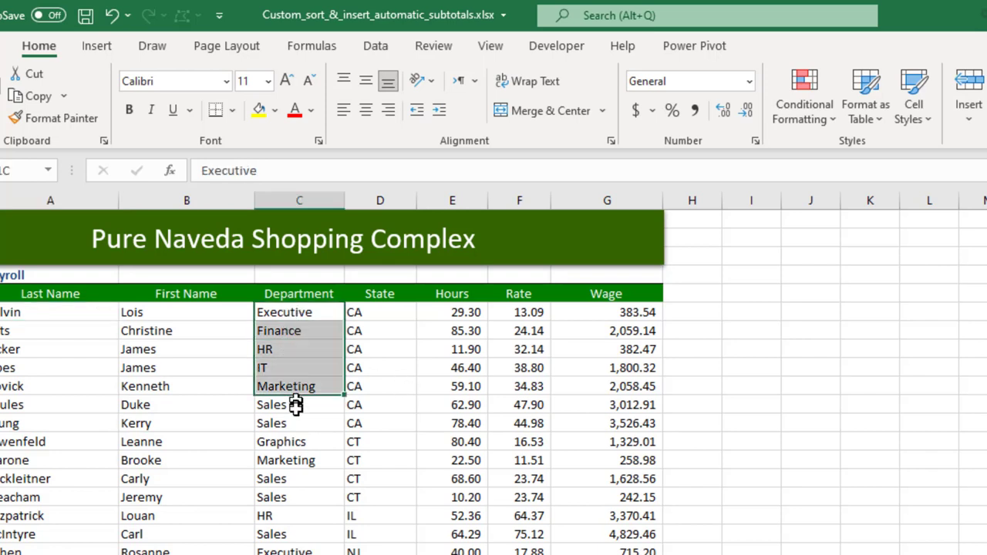
- Select Hours, Rate and Department cells to review the Executive, Finance and Graphics groups
click(451, 311)
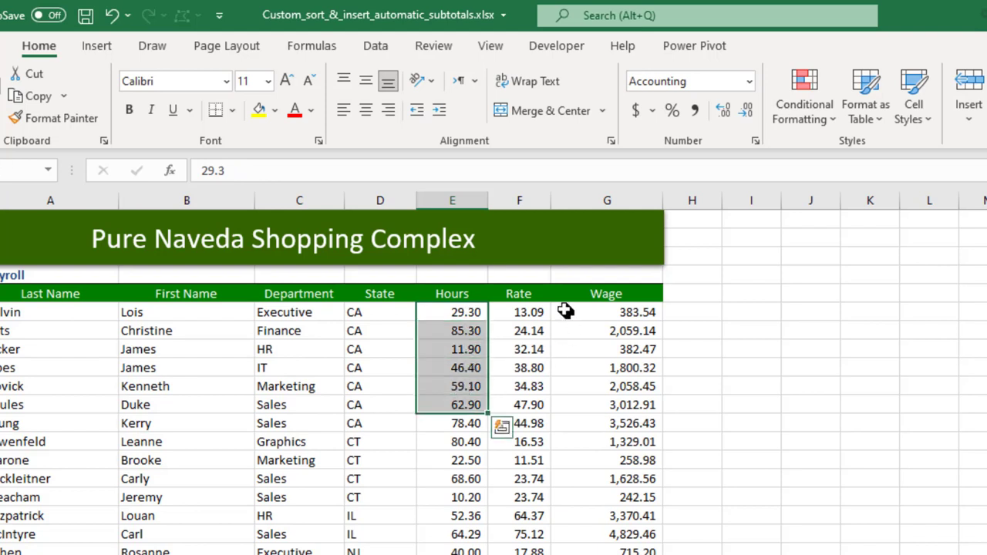
click(519, 312)
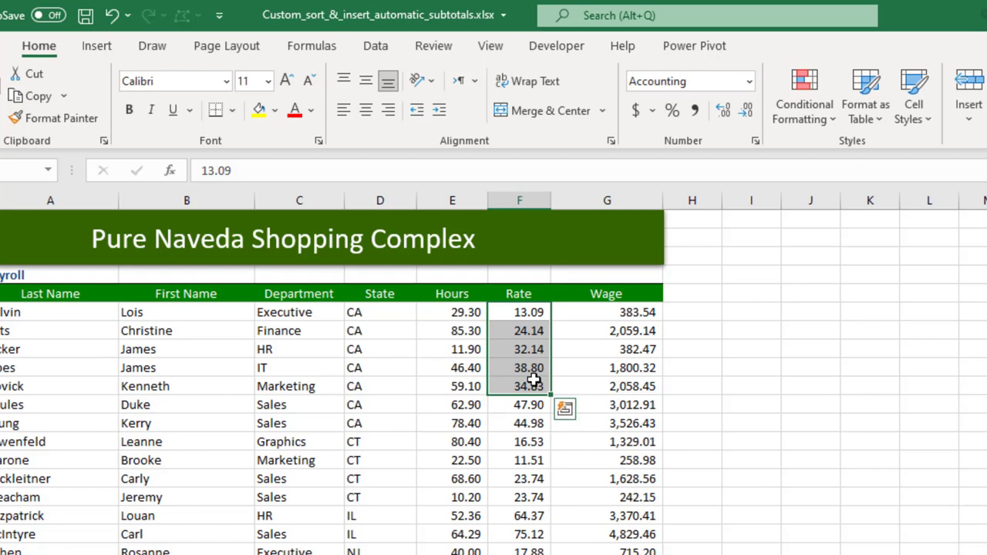
click(299, 330)
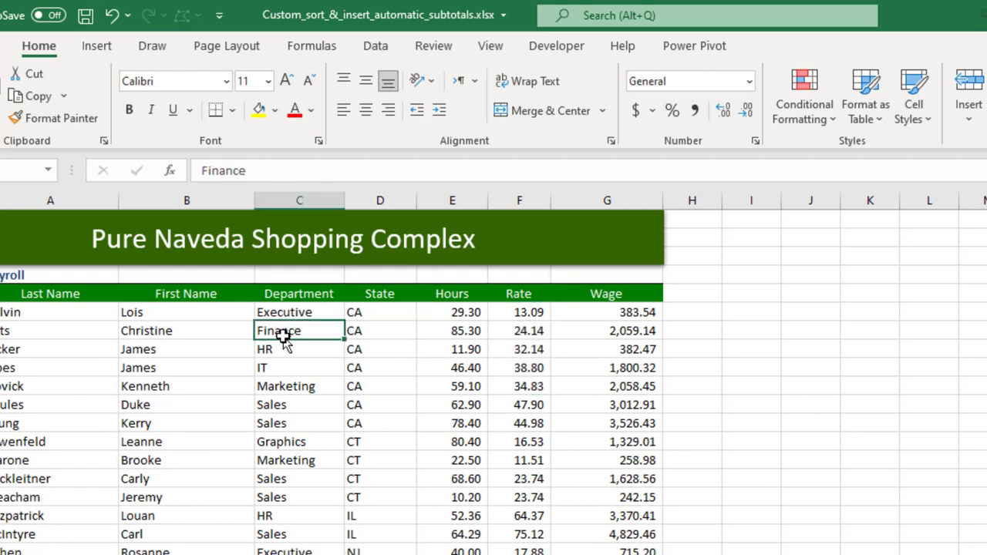
mouse_move(287, 348)
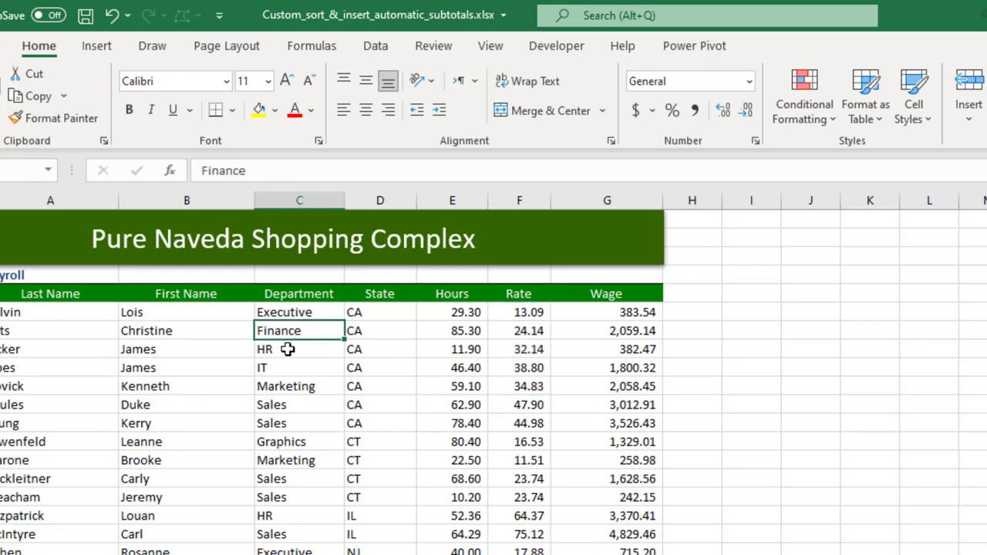
click(299, 350)
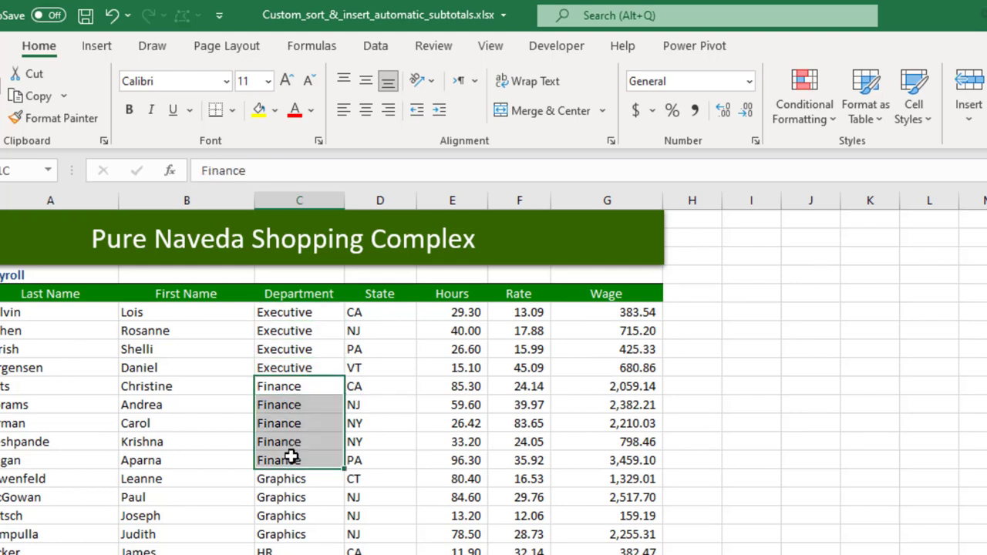
click(299, 478)
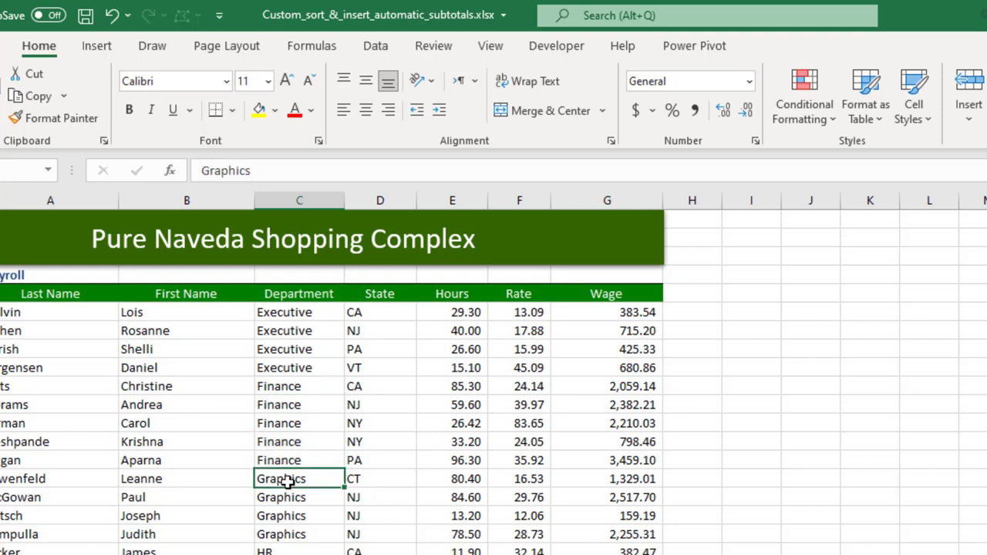
mouse_move(326, 492)
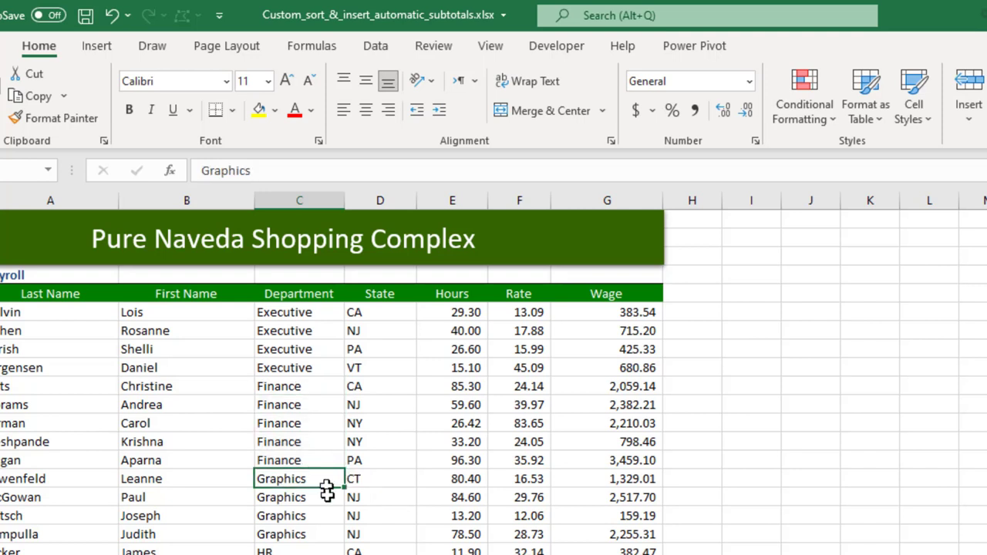
mouse_move(312, 505)
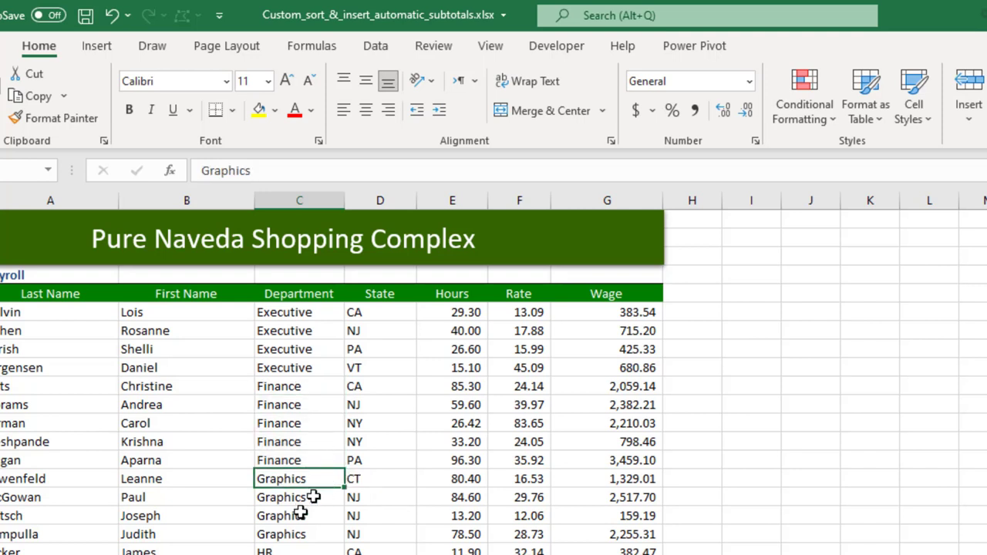
click(519, 349)
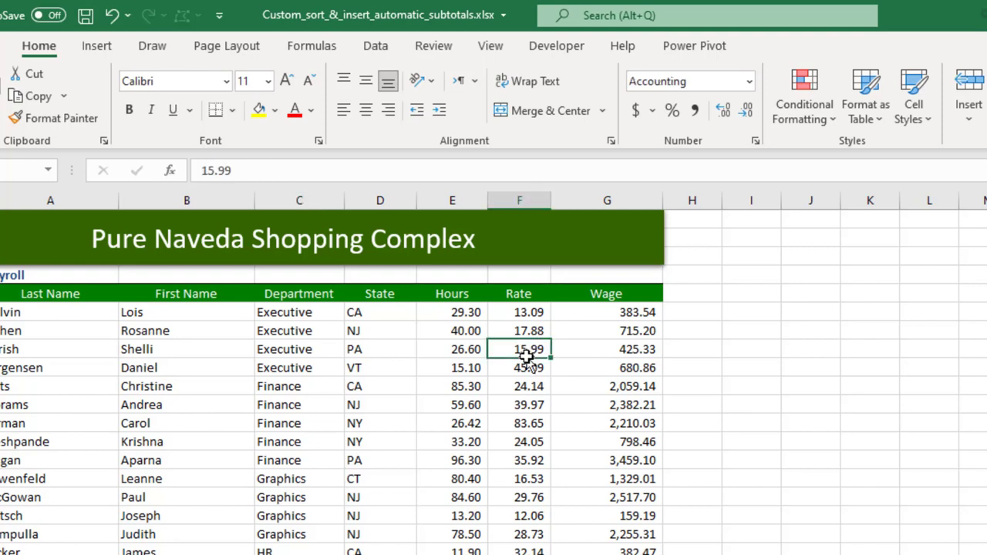
mouse_move(291, 372)
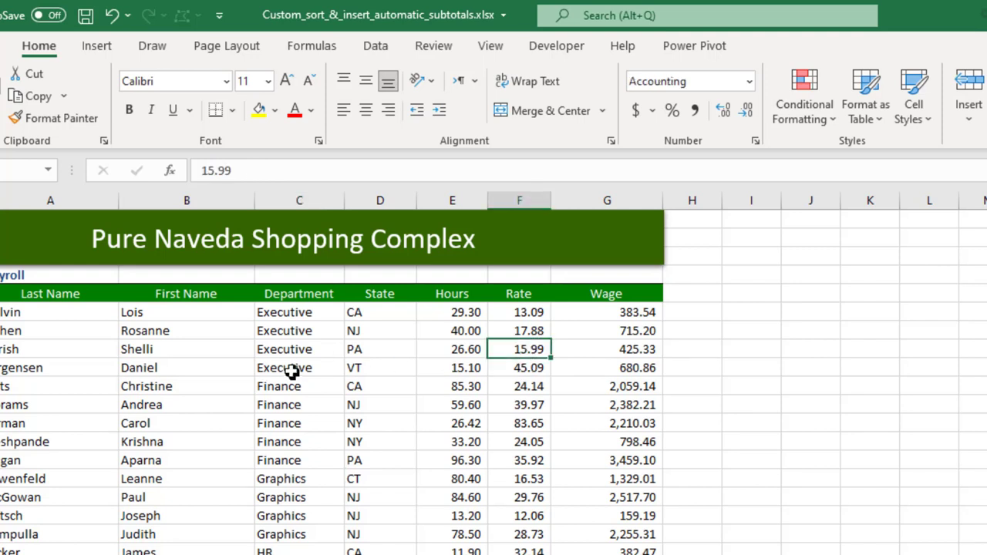
click(299, 367)
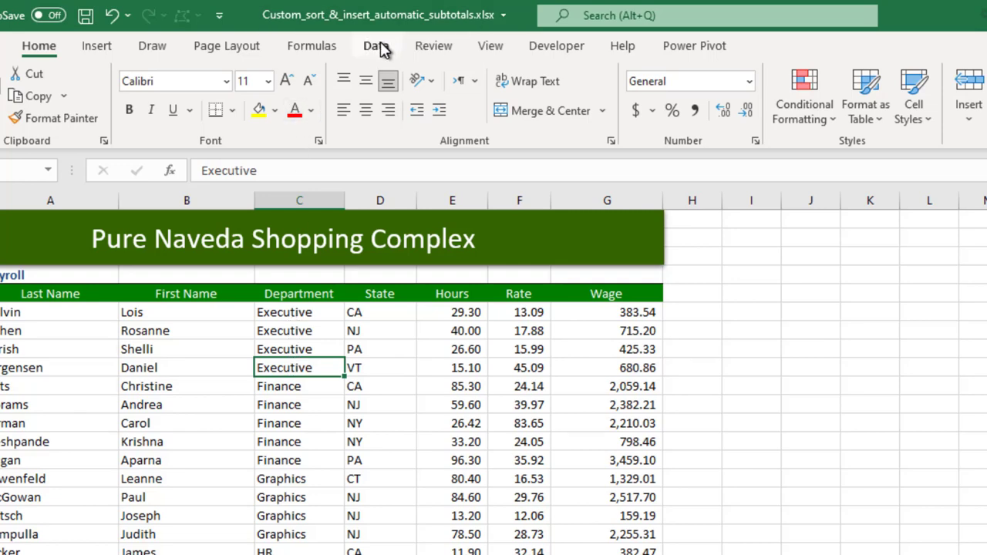
- Configure Data > Subtotal: at each Department change, Sum only Hours, with Wage unchecked
click(373, 46)
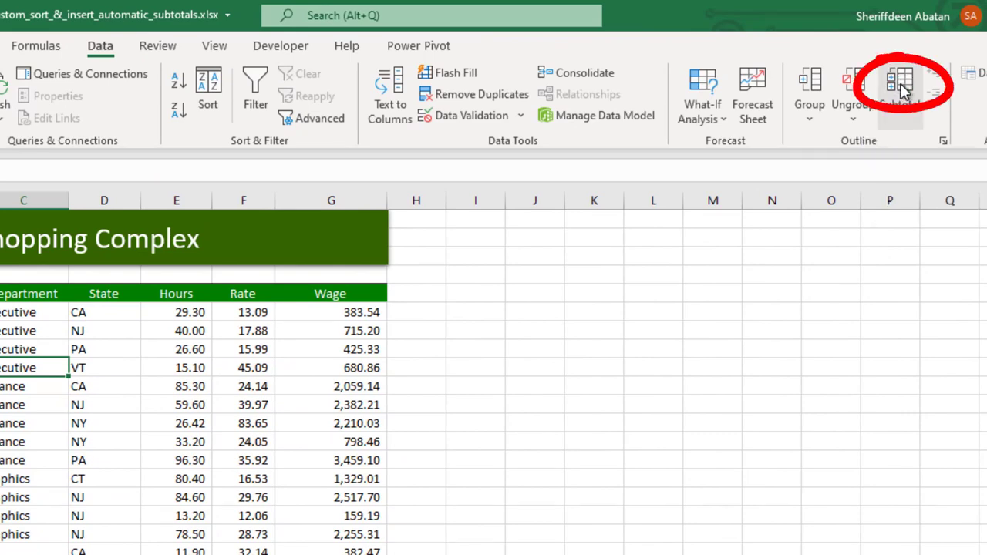
click(900, 85)
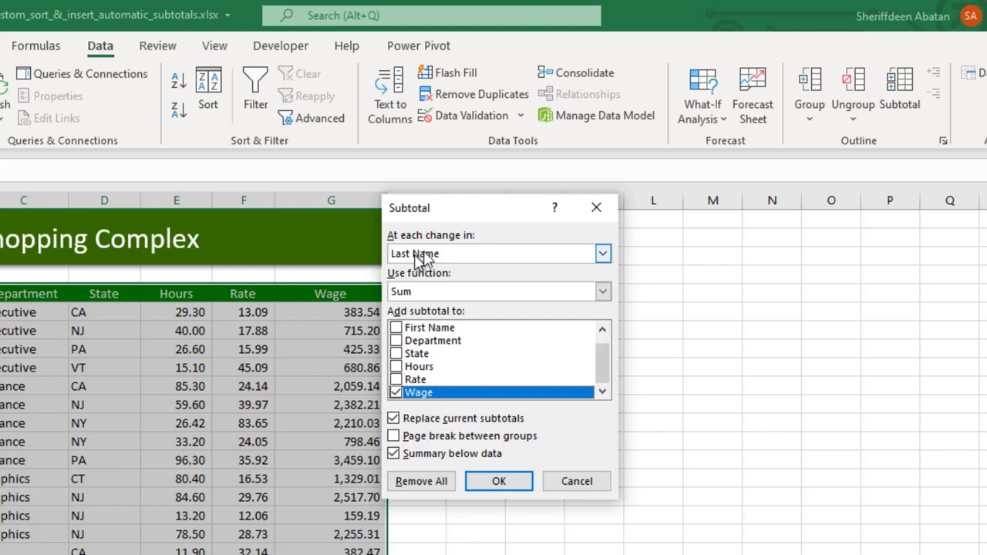
mouse_move(482, 260)
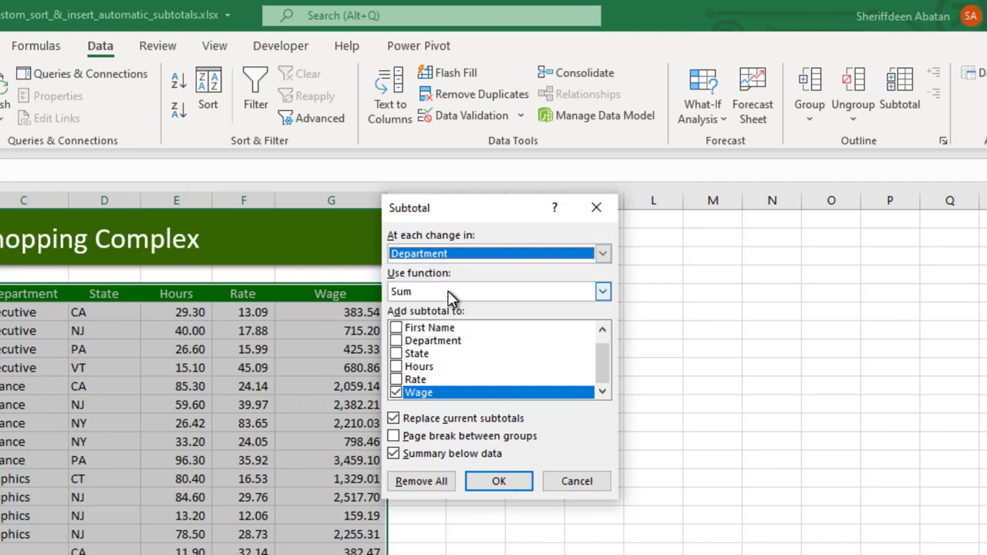
mouse_move(19, 367)
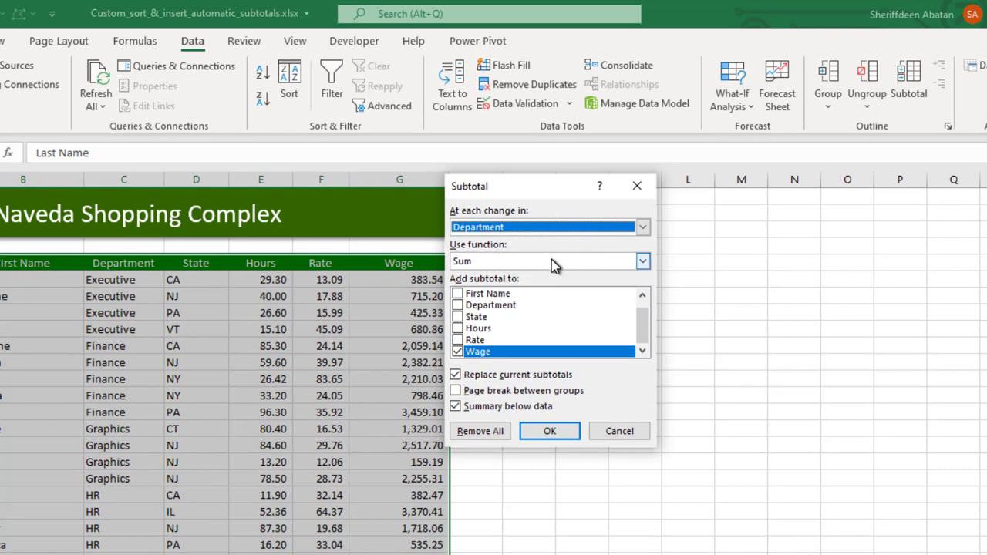
click(643, 261)
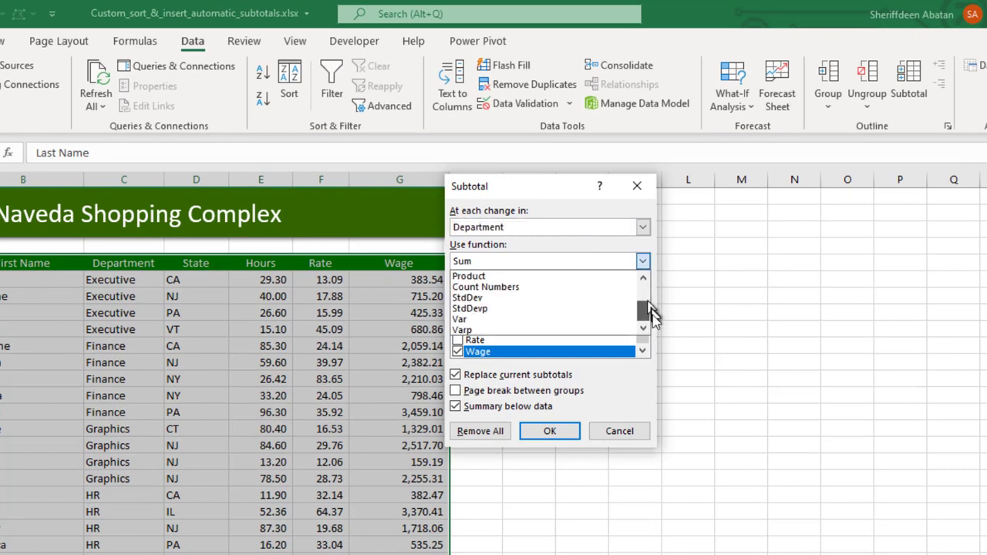
scroll(up, 3)
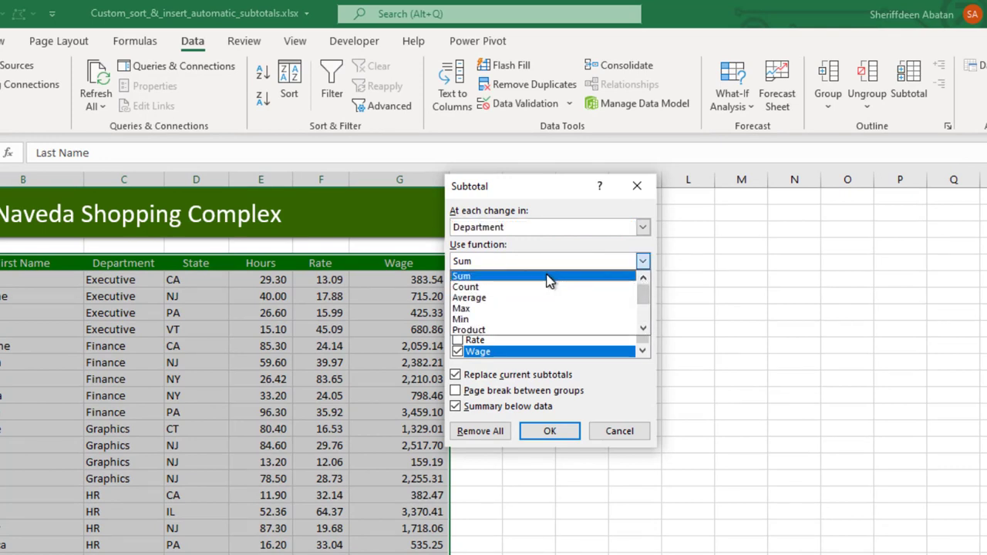
click(461, 276)
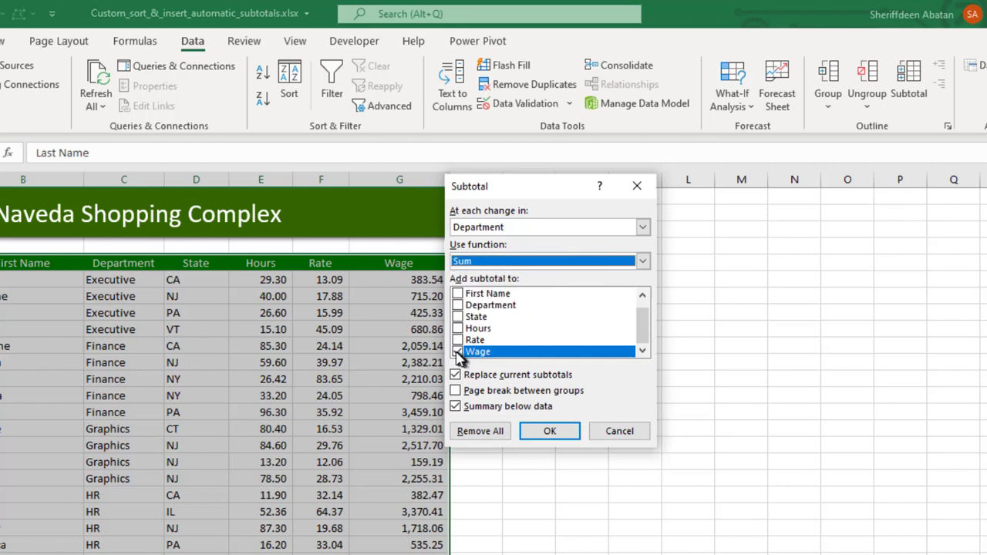
click(457, 350)
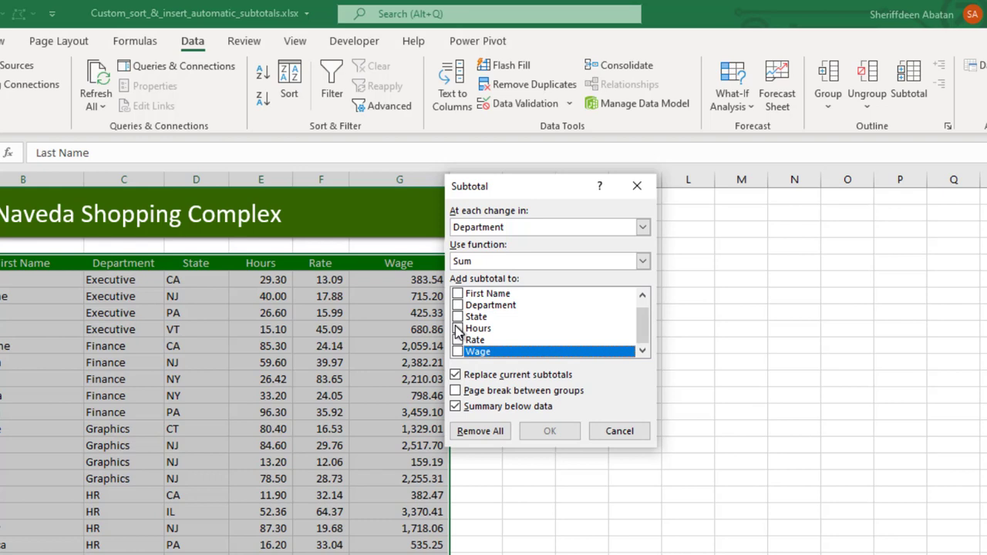
click(456, 328)
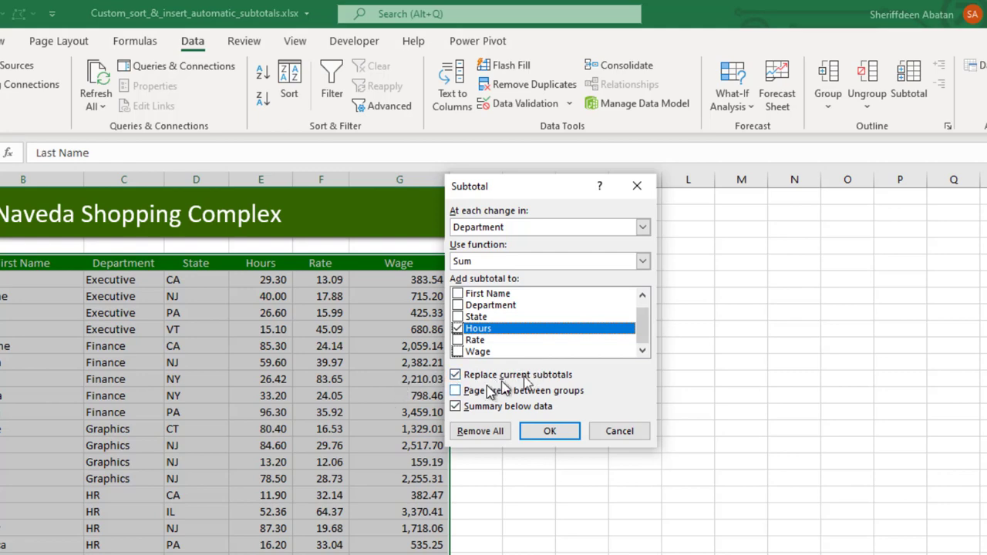
mouse_move(550, 431)
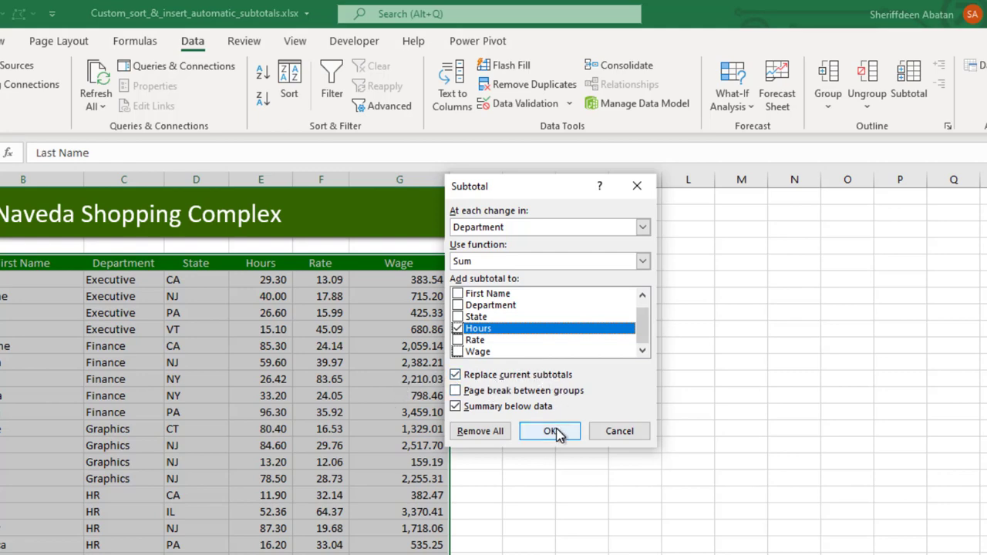
- Insert the Hours subtotals and check the Executive Total 111.00 formula
click(550, 431)
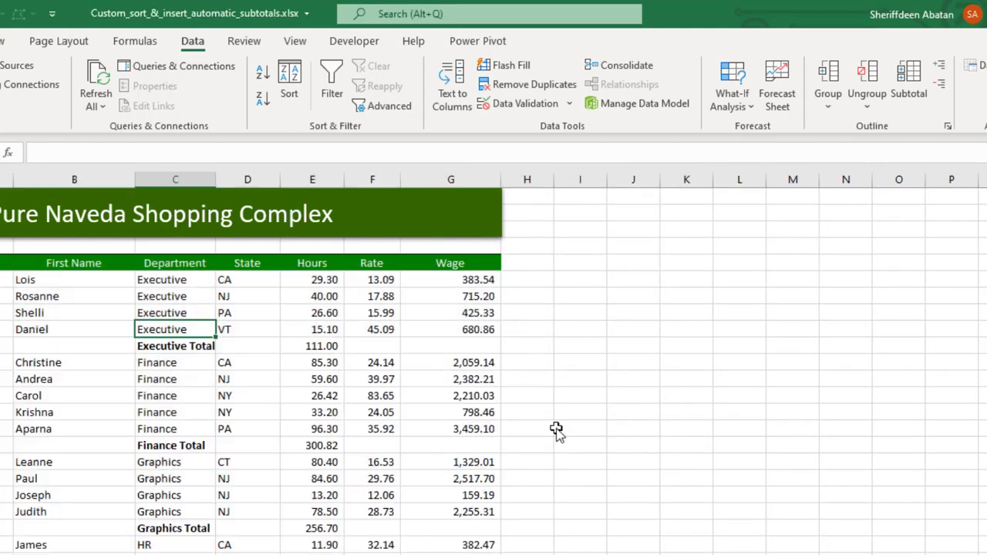
mouse_move(191, 349)
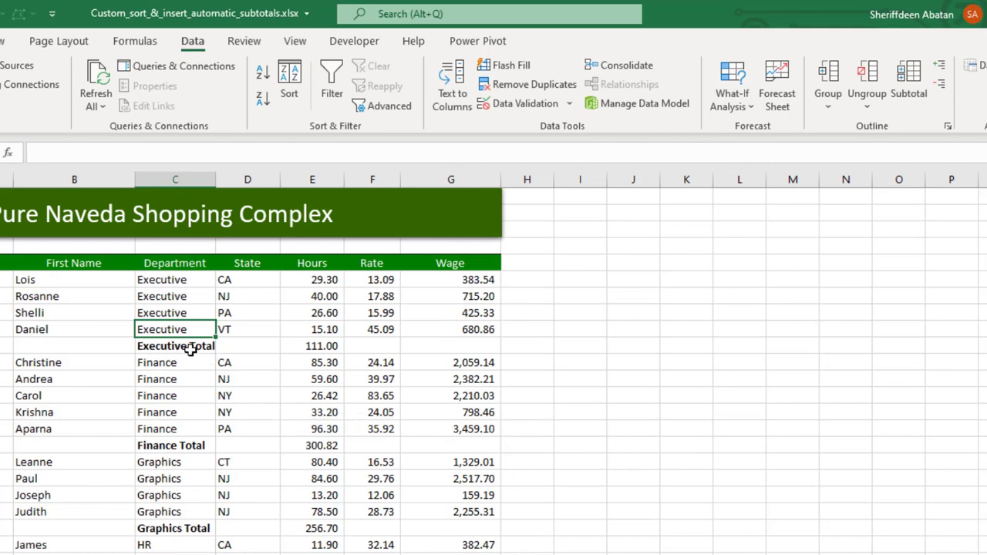
click(175, 345)
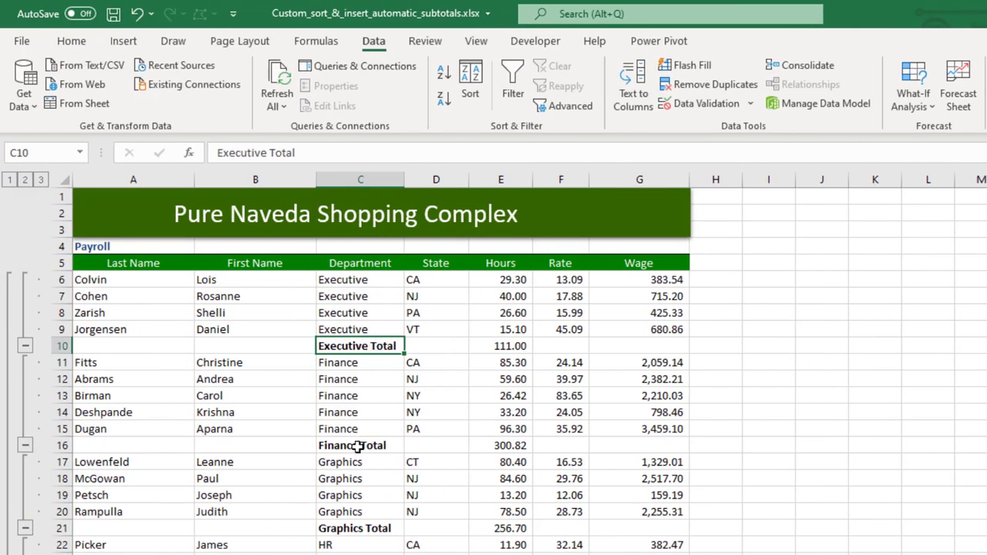
click(500, 345)
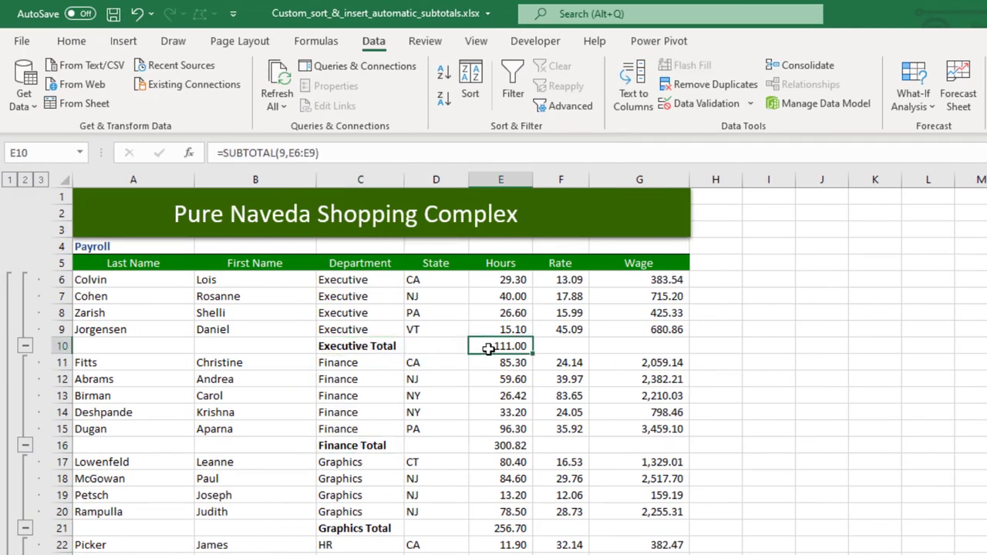
- Inspect the Finance and Graphics totals and recheck the Executive and Graphics formulas
click(359, 445)
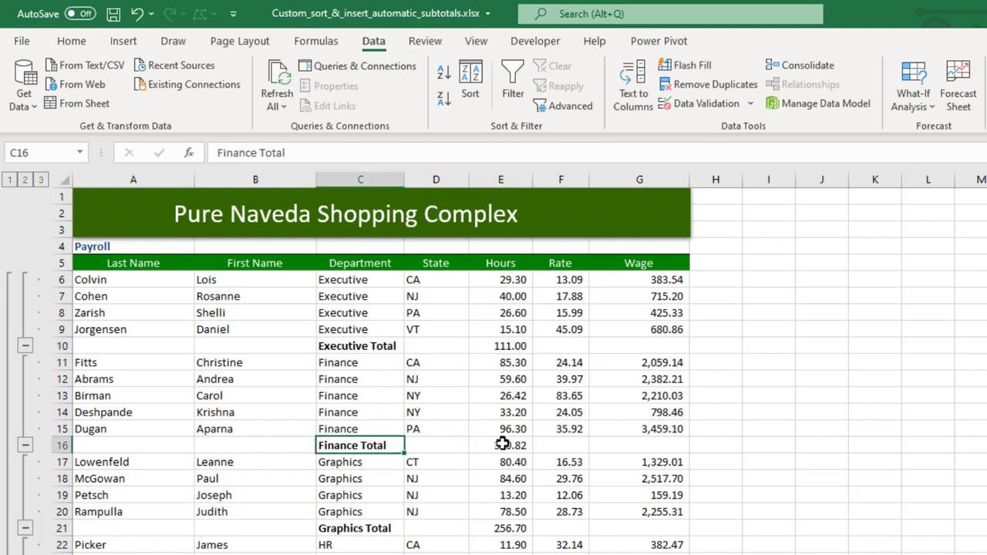
click(360, 527)
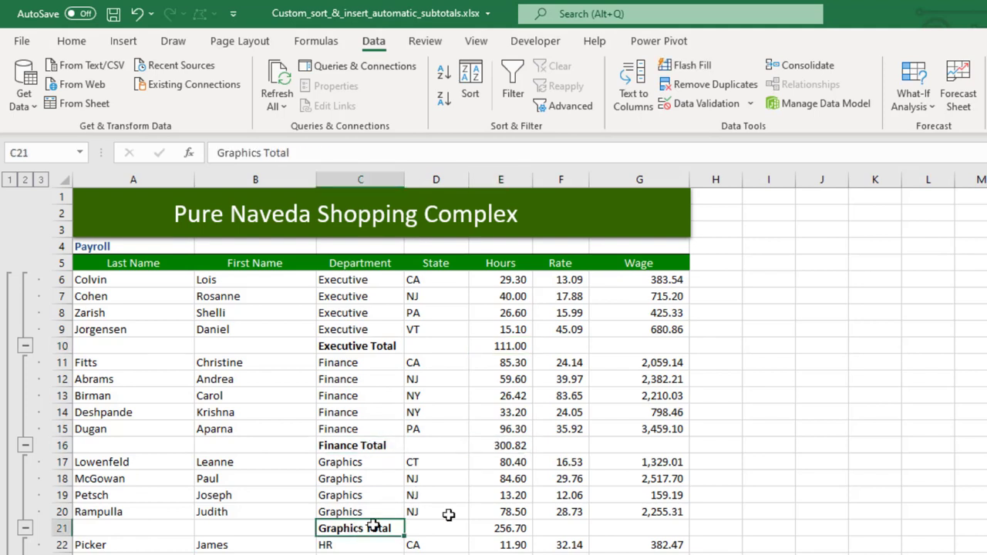
click(500, 528)
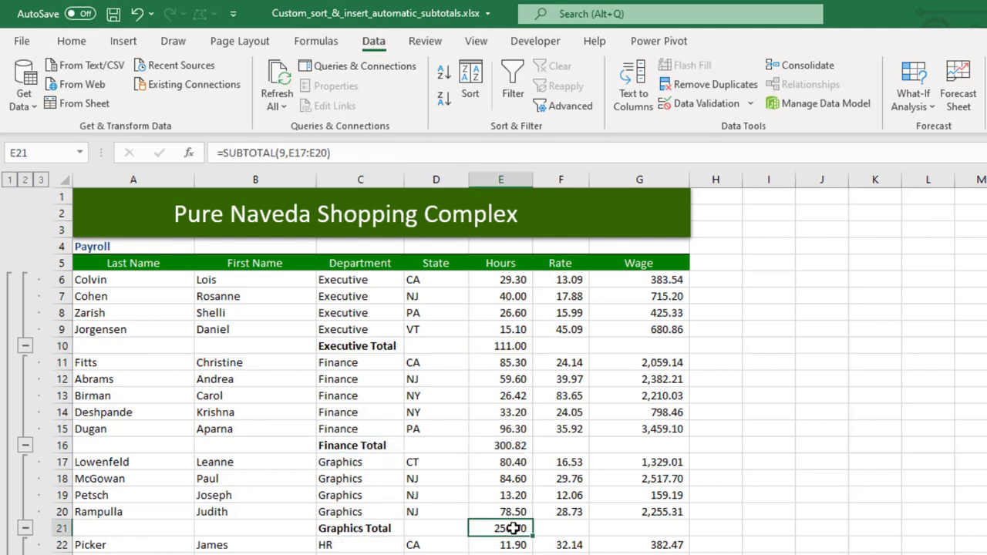
mouse_move(360, 297)
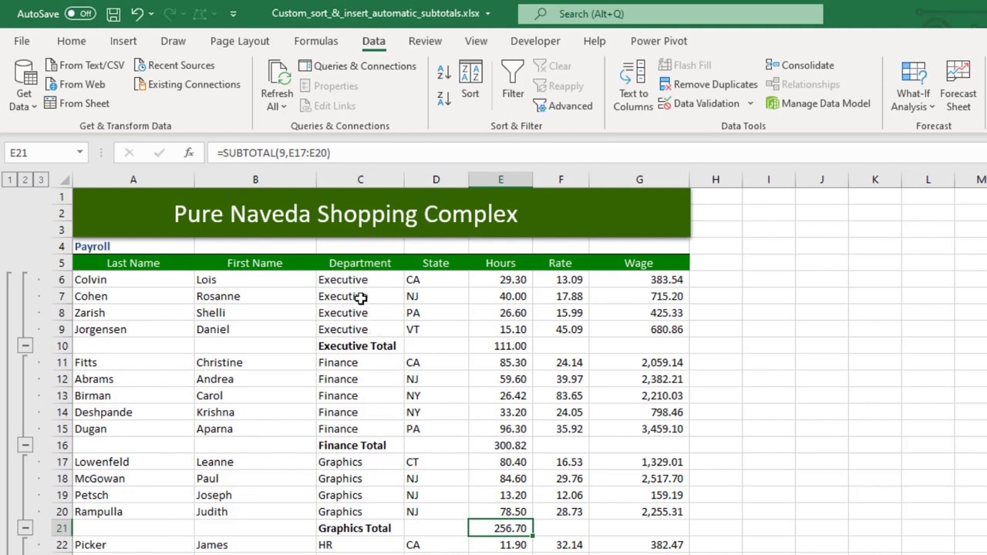
mouse_move(359, 297)
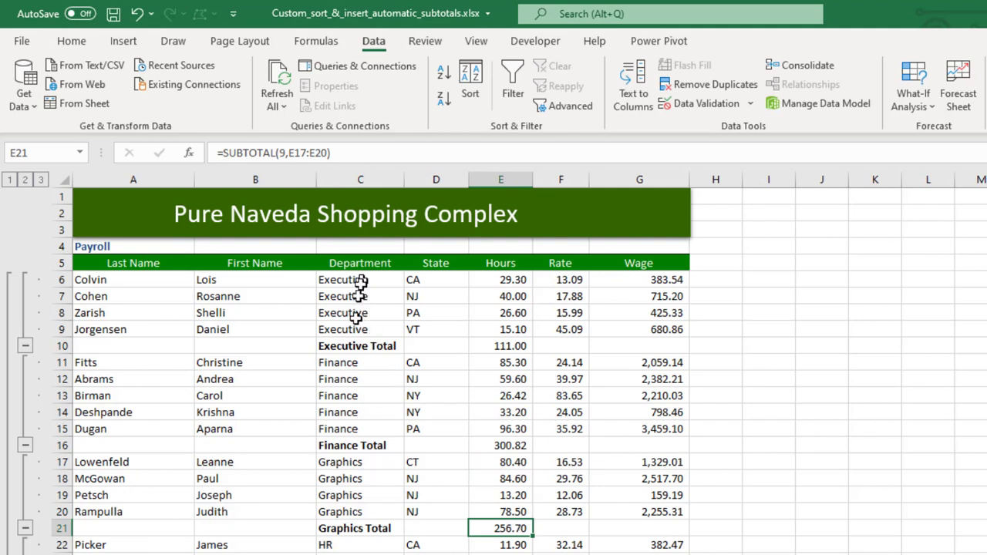
click(357, 345)
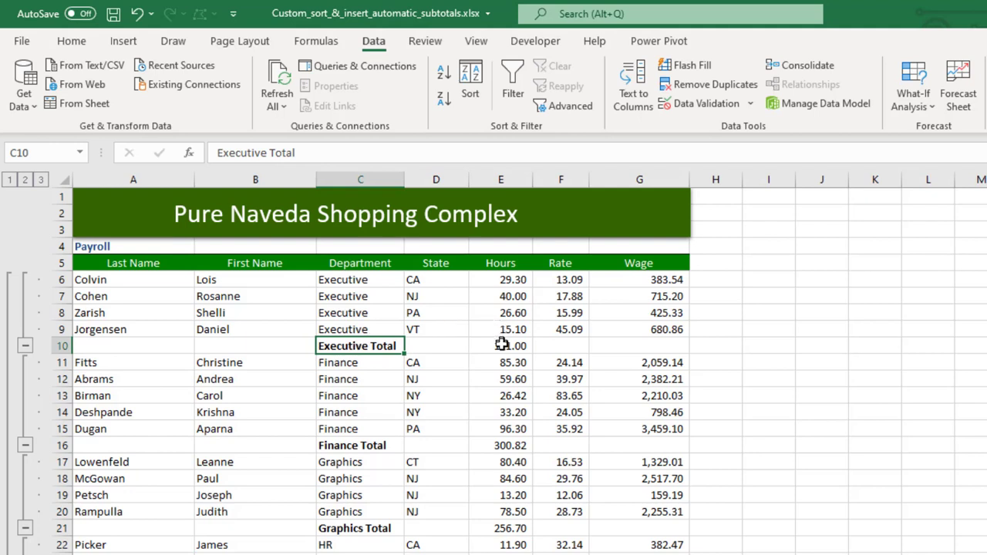
click(492, 528)
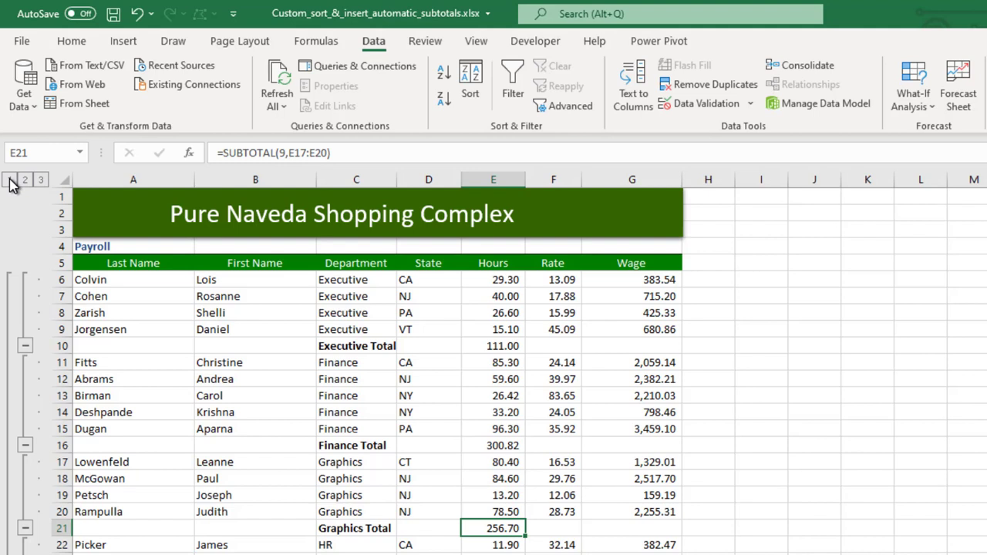
click(8, 180)
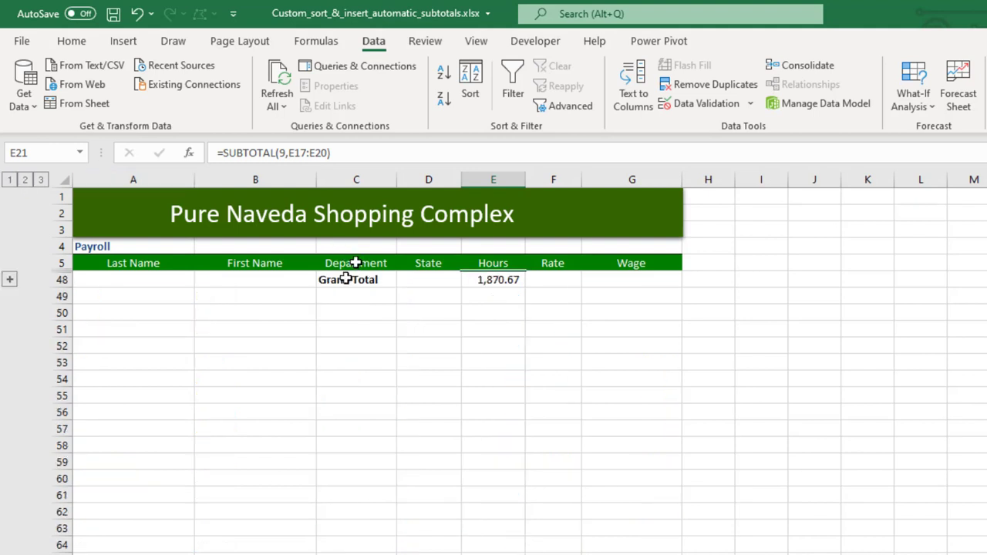
mouse_move(473, 287)
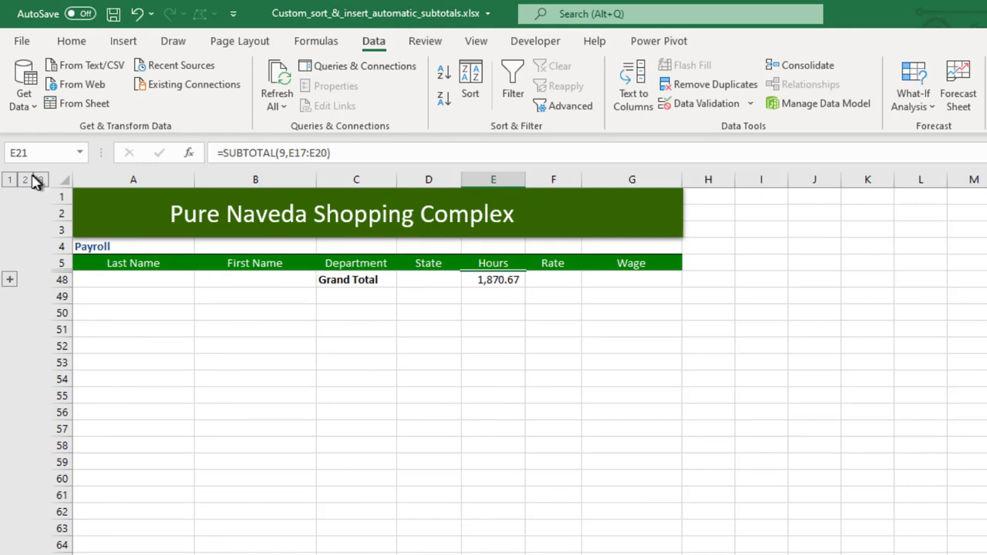
click(25, 179)
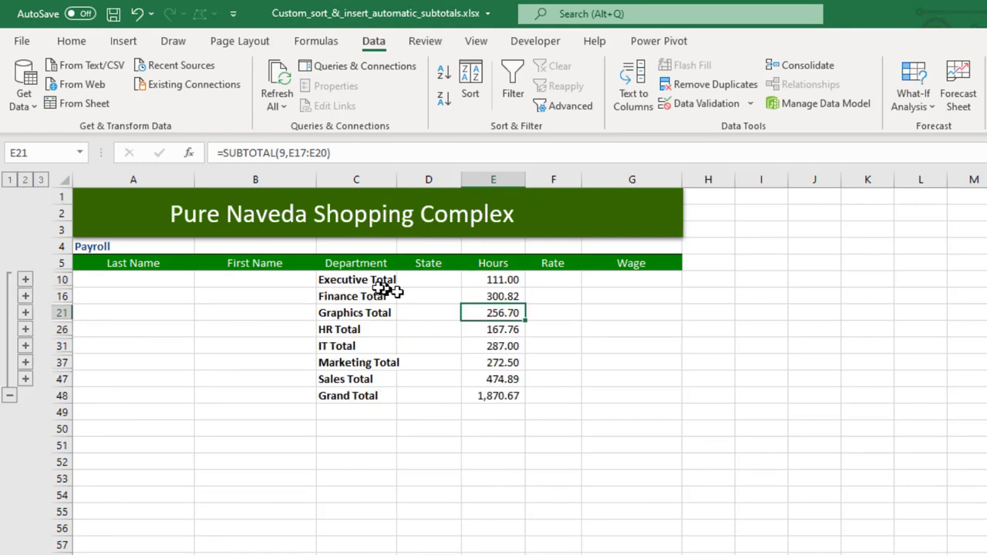
mouse_move(498, 396)
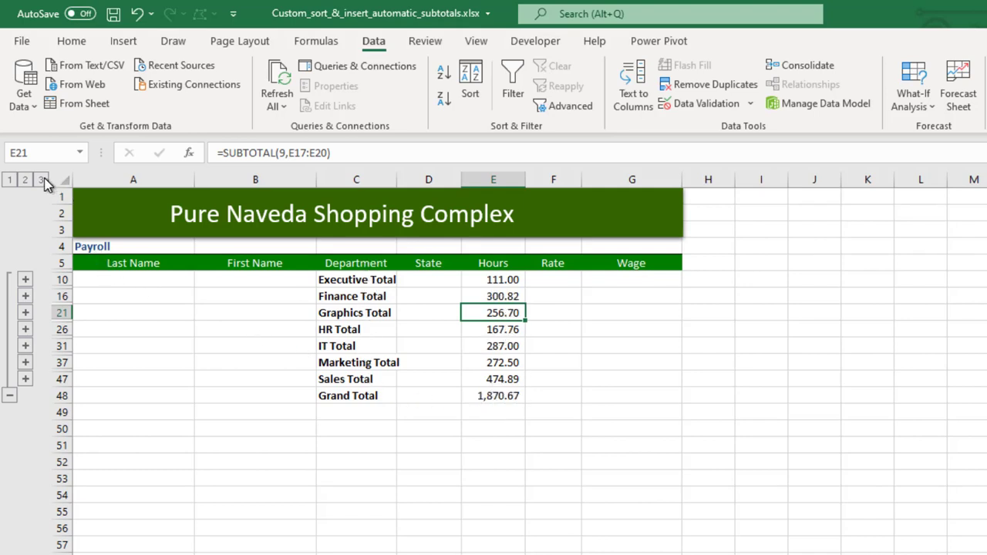
click(41, 180)
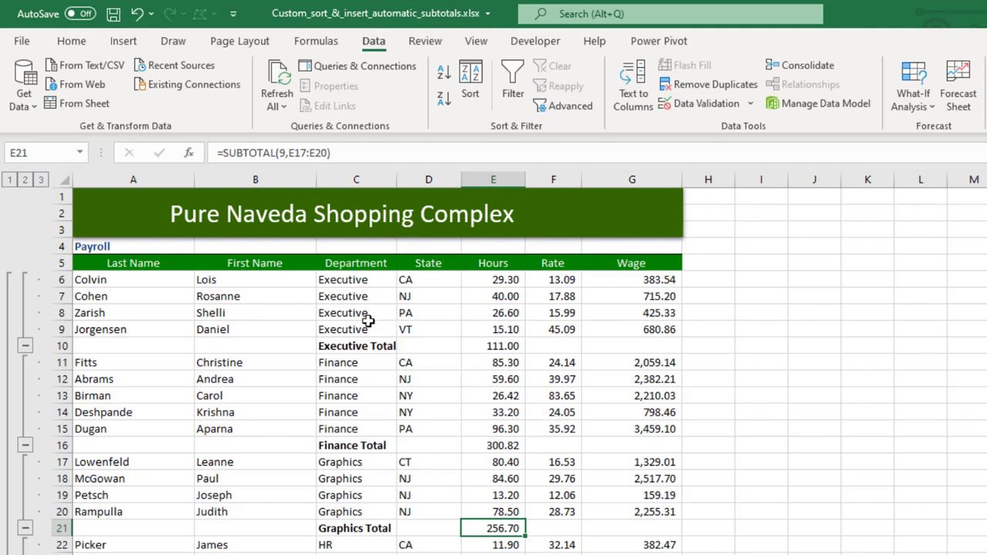
click(561, 296)
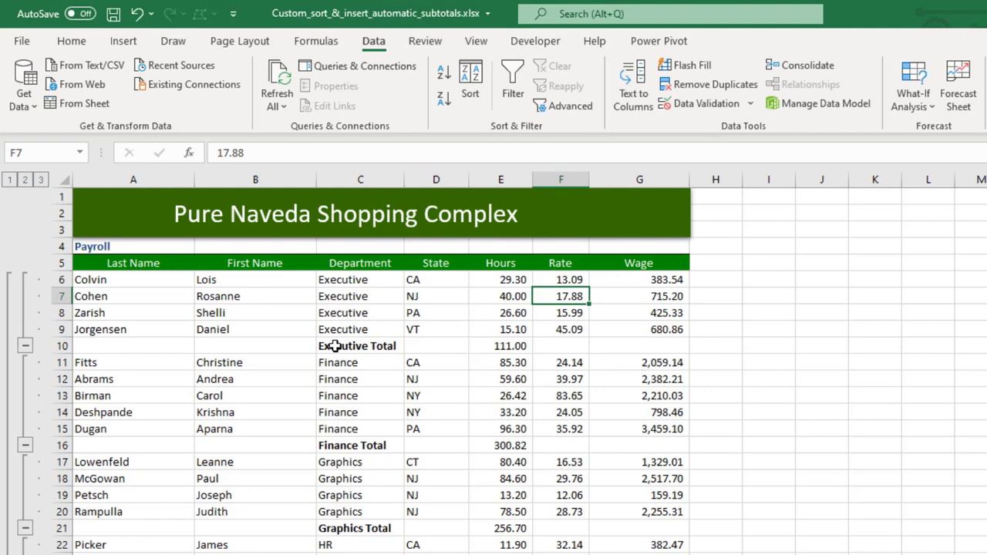
- Set a second subtotal to Average the Rate column, with Replace current subtotals unchecked
click(357, 346)
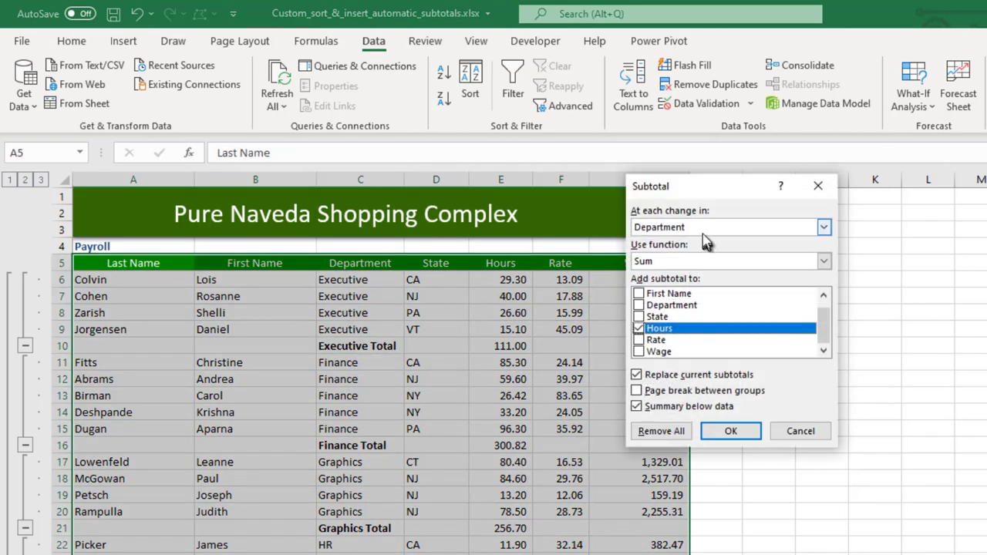
mouse_move(678, 266)
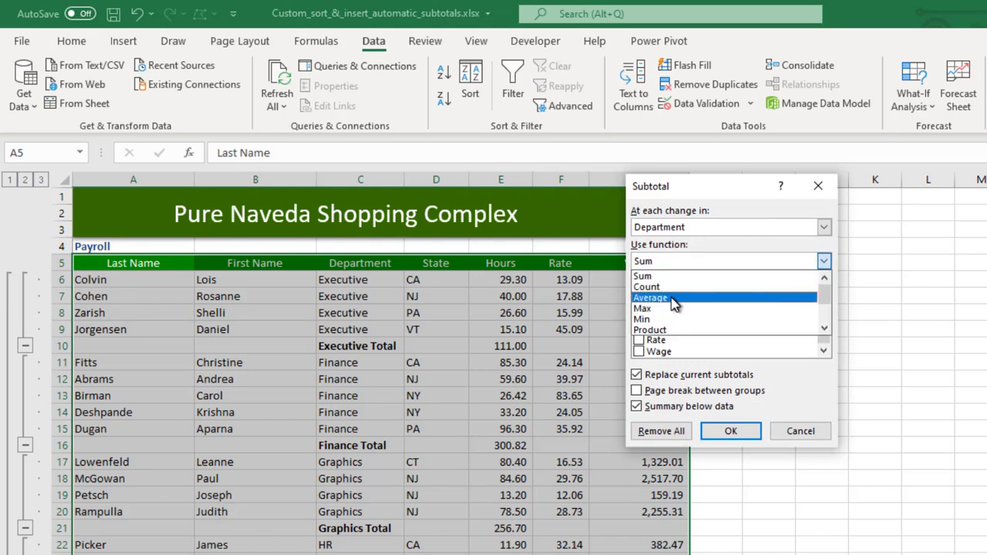
click(650, 298)
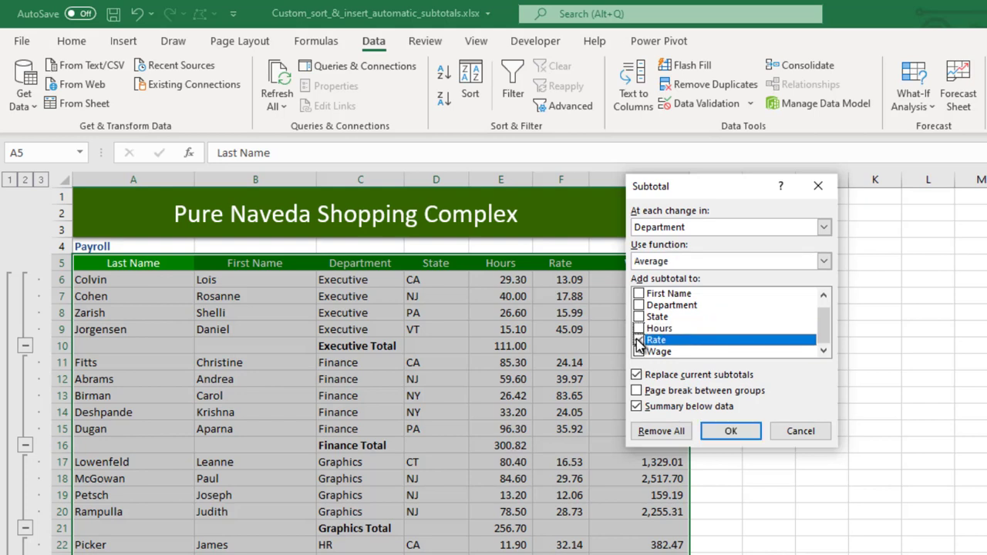
click(638, 340)
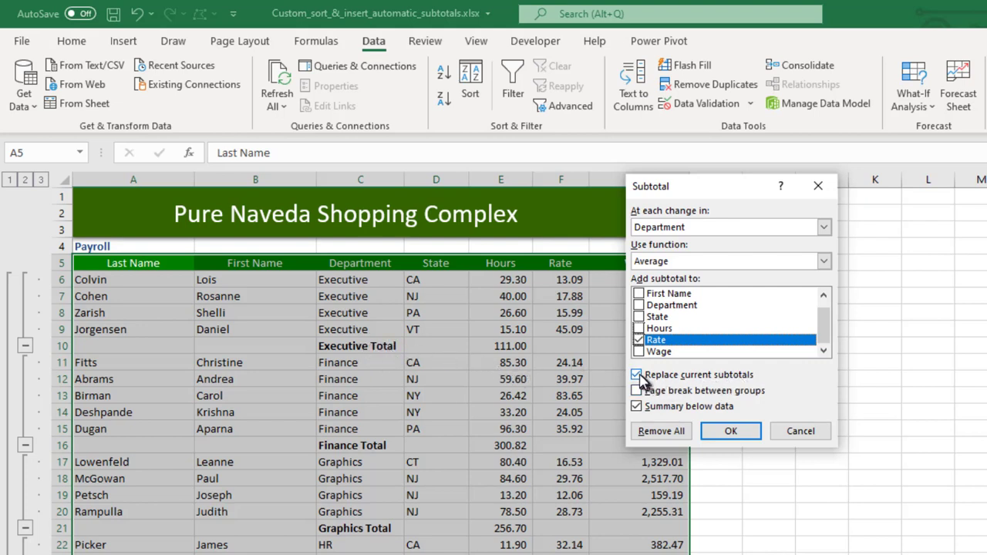
click(637, 375)
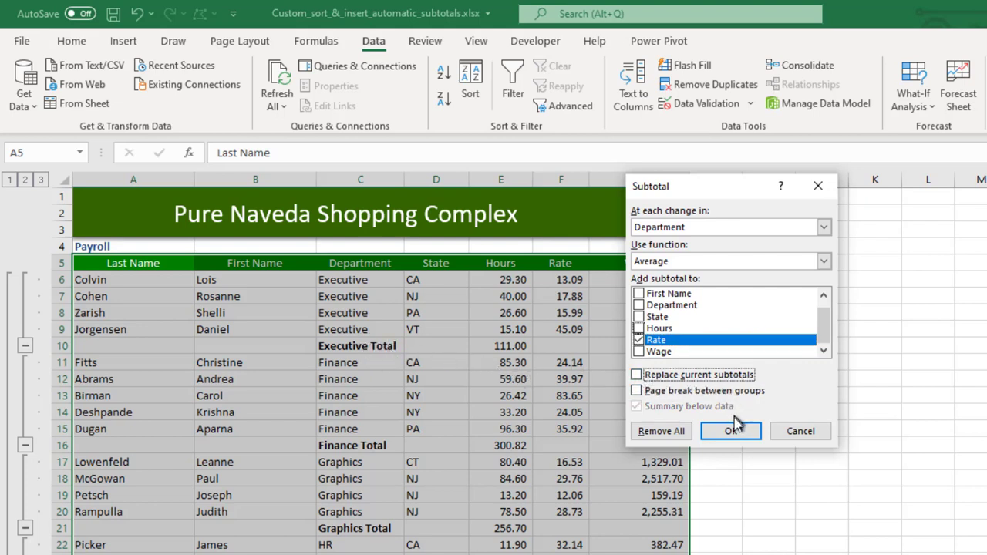
- Insert the Rate averages and check the Executive 23.01 and Graphics average formulas
click(730, 431)
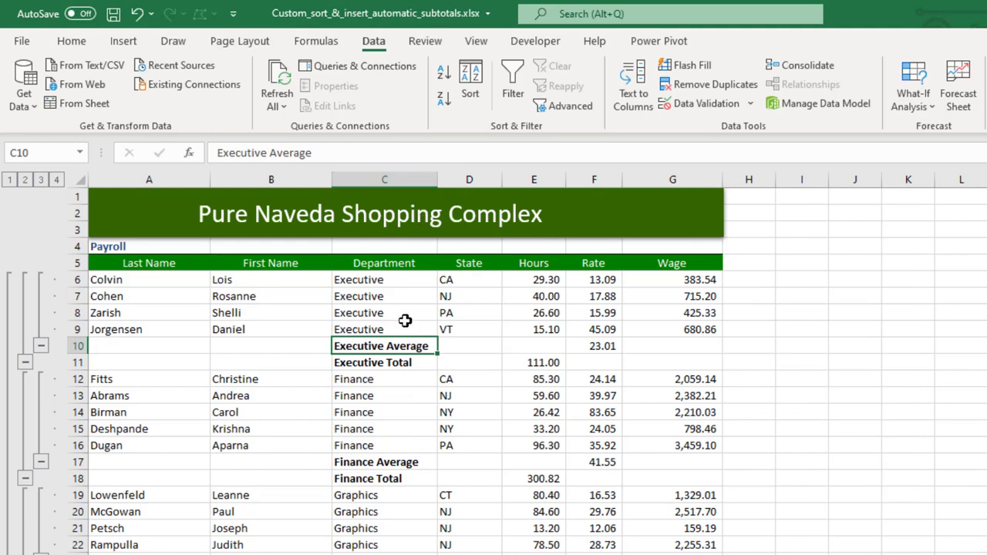
click(594, 345)
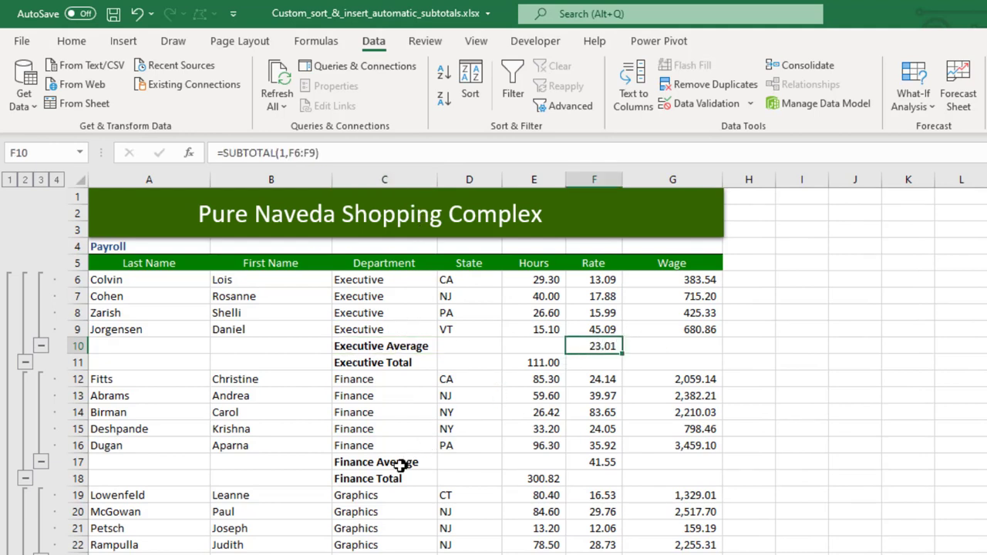
click(594, 462)
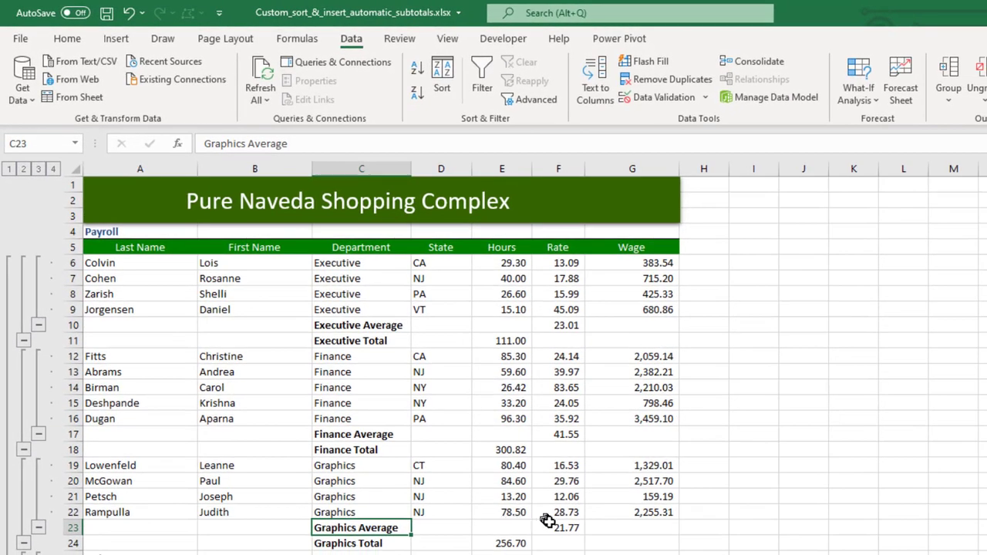
click(558, 527)
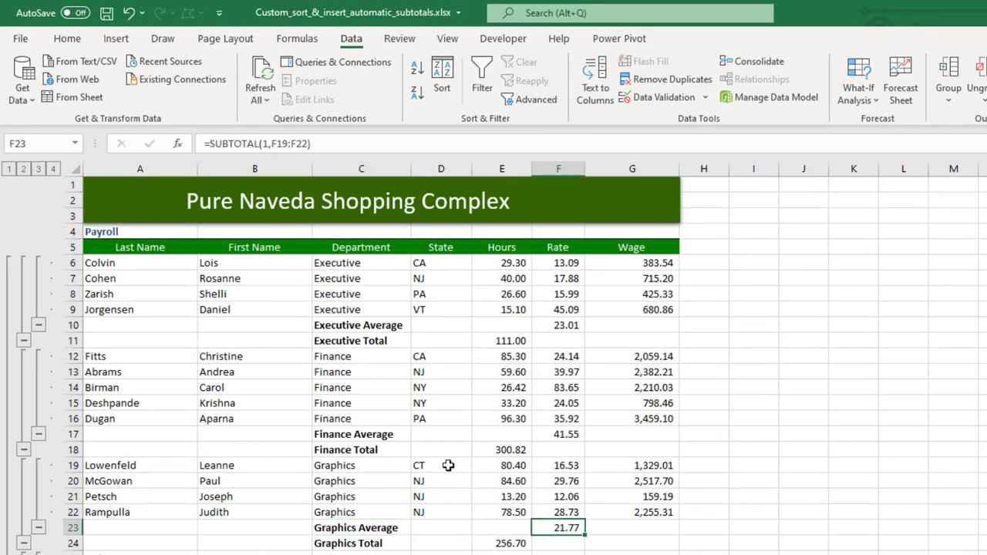